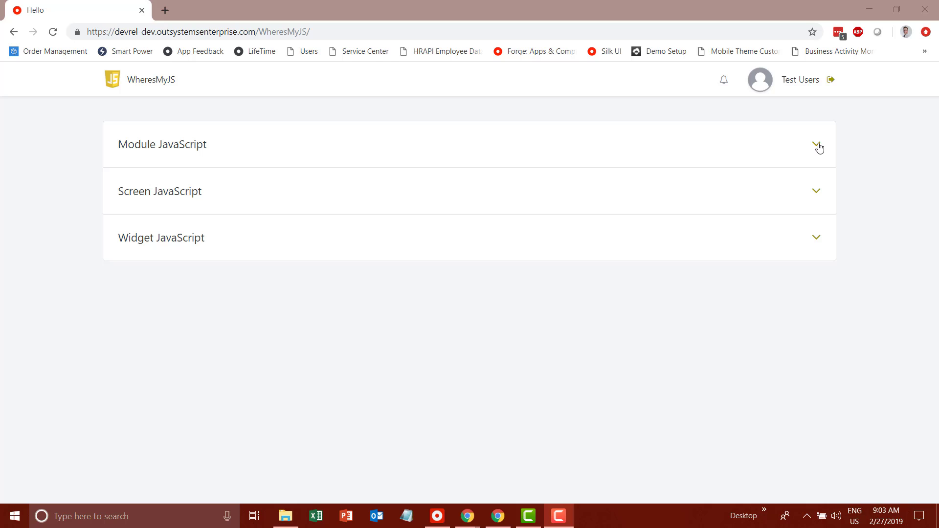
Run What App? under Module JavaScript and dismiss the 'You're running app: WheresMyJS!' alert
click(817, 145)
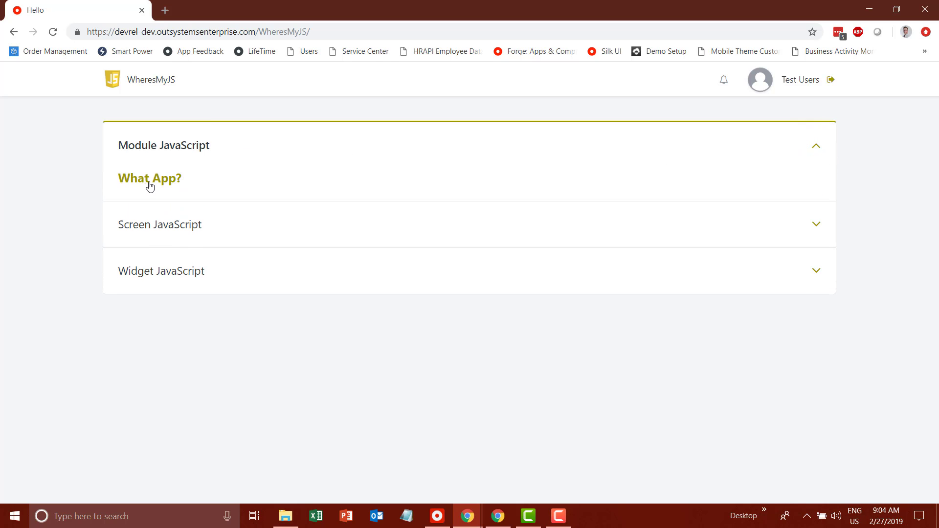
click(150, 178)
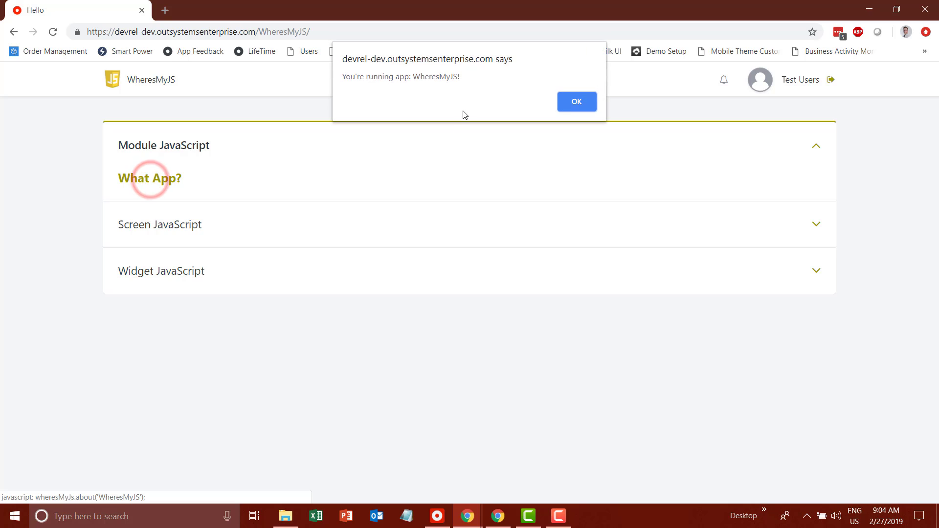
double_click(430, 77)
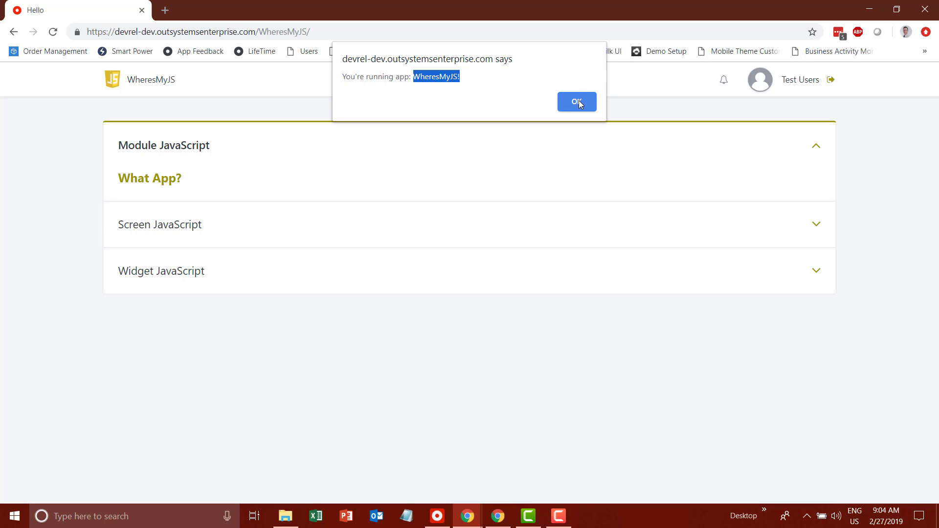
click(576, 101)
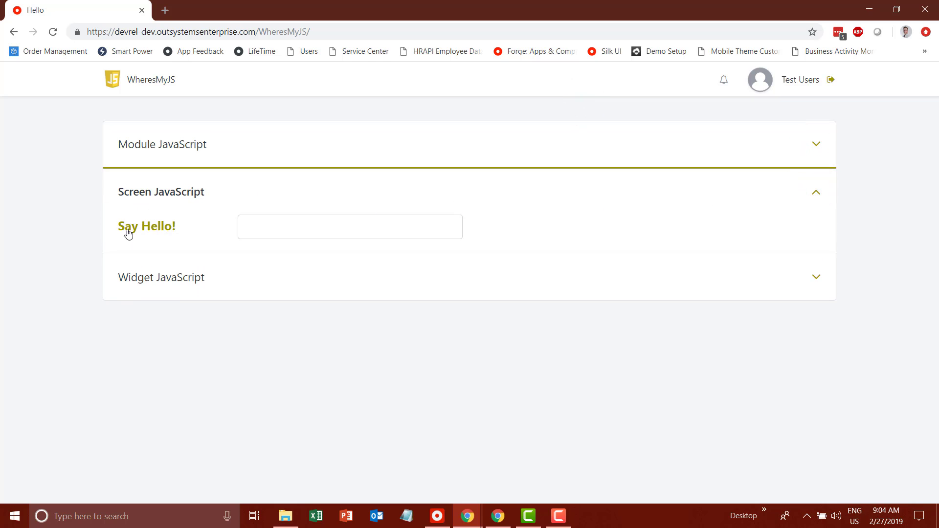
Enter 'And' for the Screen JavaScript greeting, trigger Say Hello!, and dismiss the 'Hello, Andrew' alert
text(Andrew)
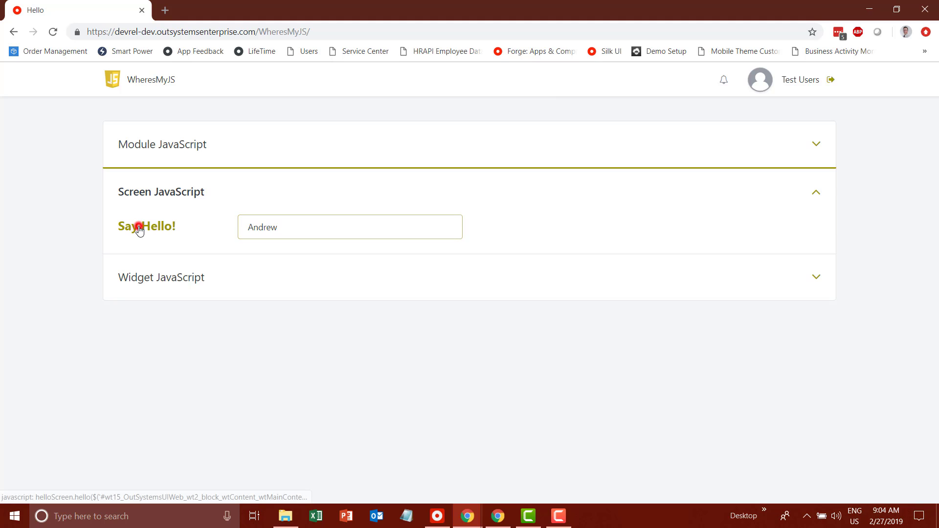
click(146, 226)
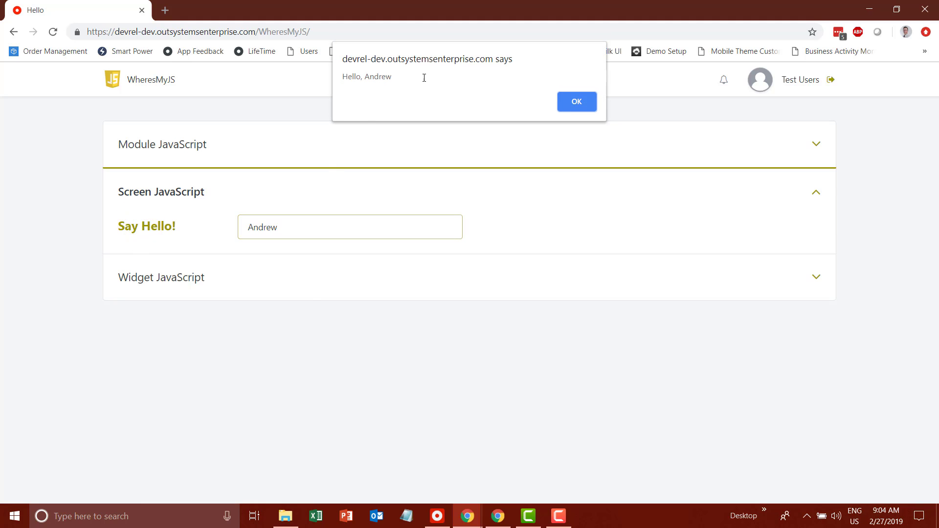
mouse_move(576, 102)
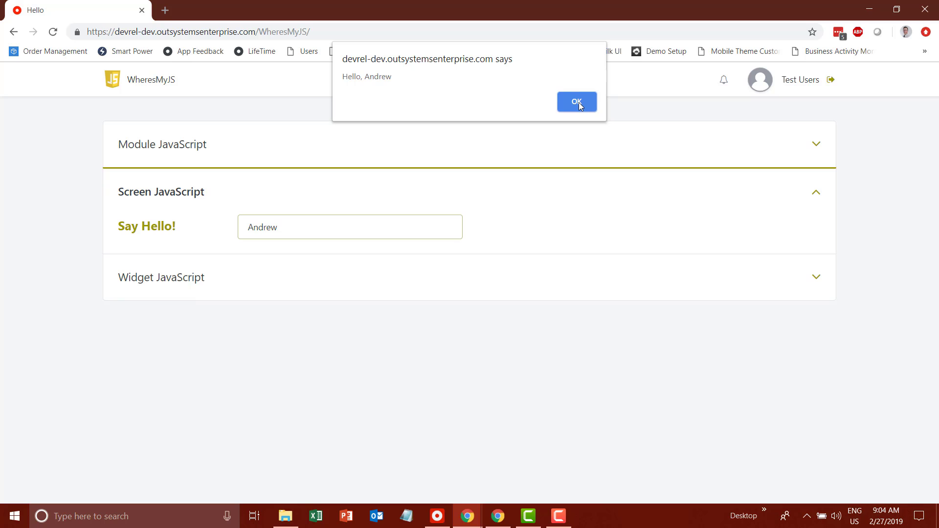
click(576, 101)
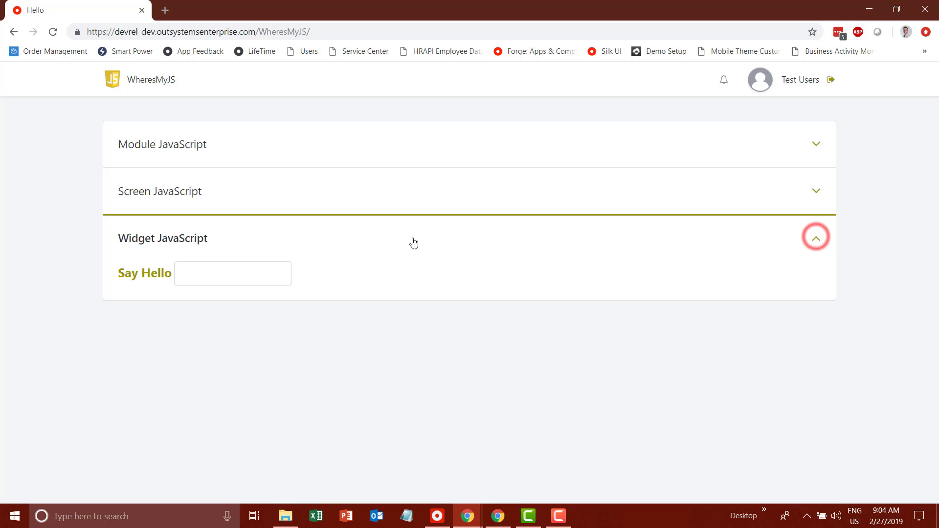
Enter 'And' in the web block field, trigger Say Hello, and dismiss its greeting alert
click(233, 273)
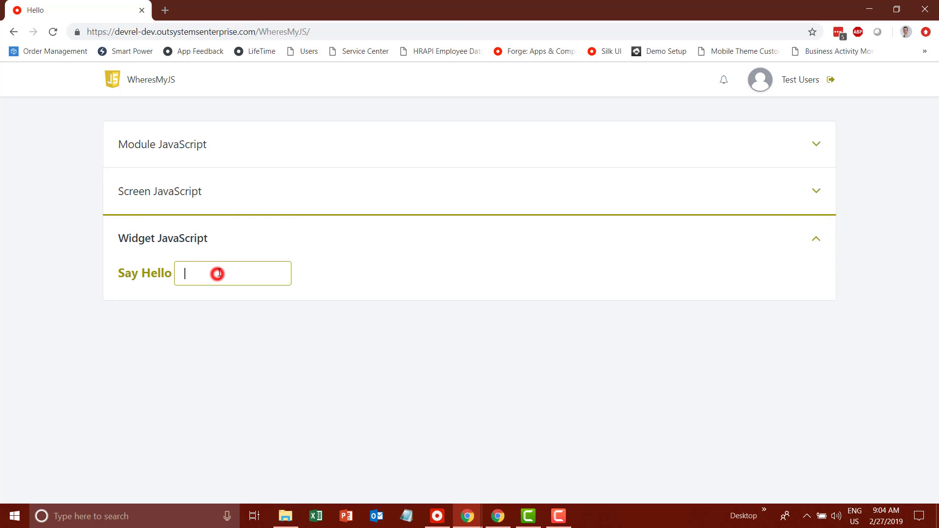
text(And)
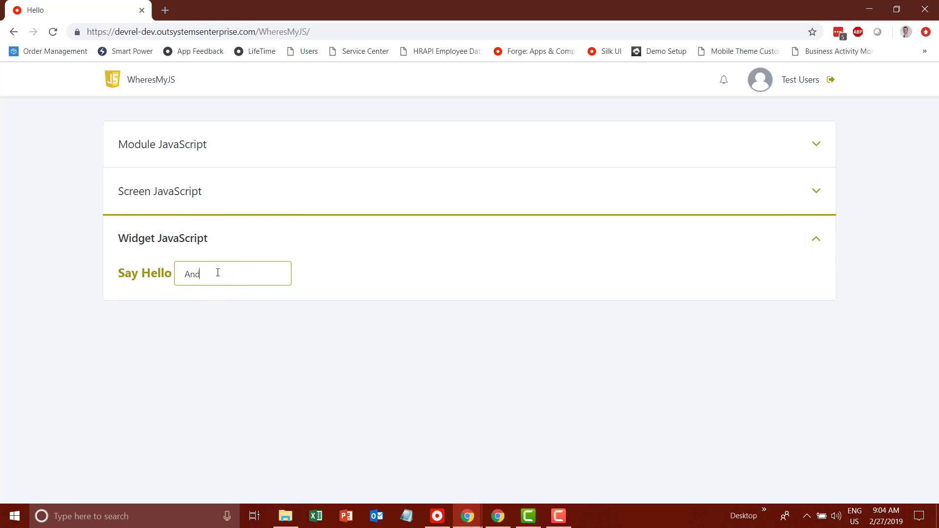
click(144, 273)
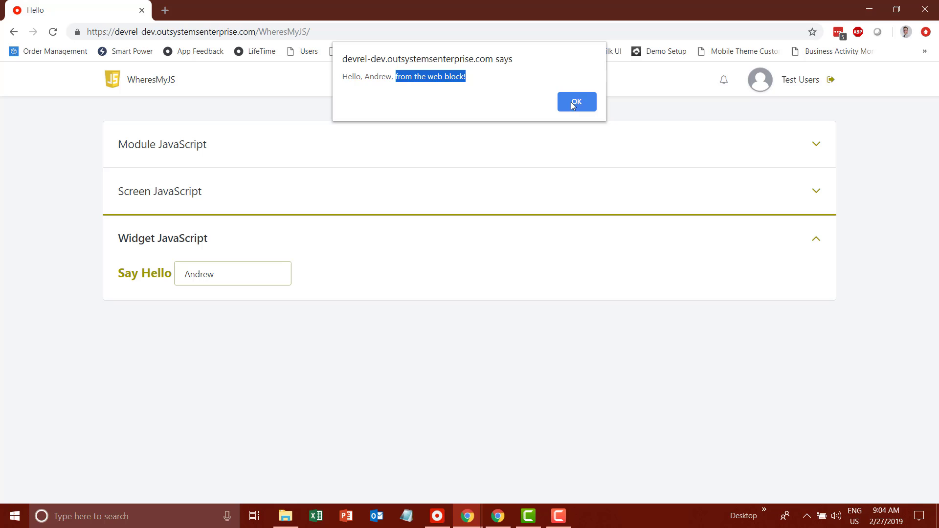
click(576, 102)
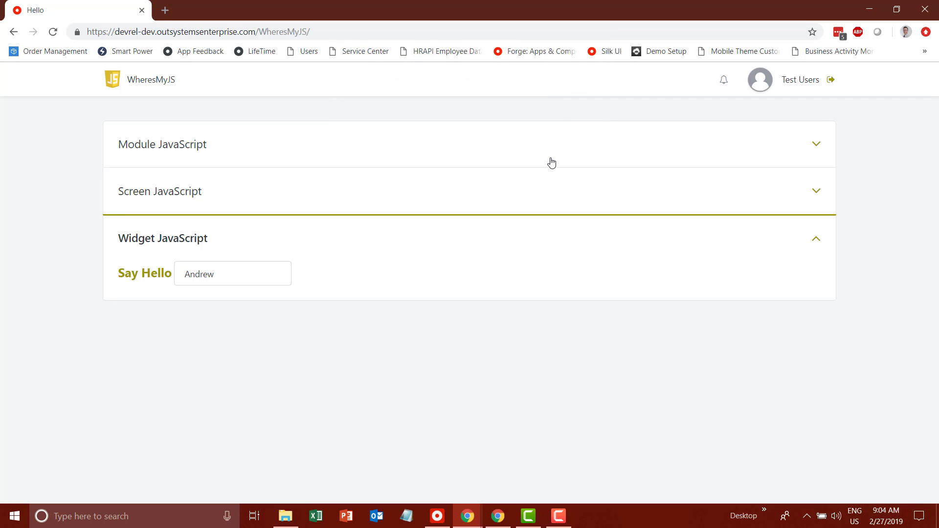
click(557, 516)
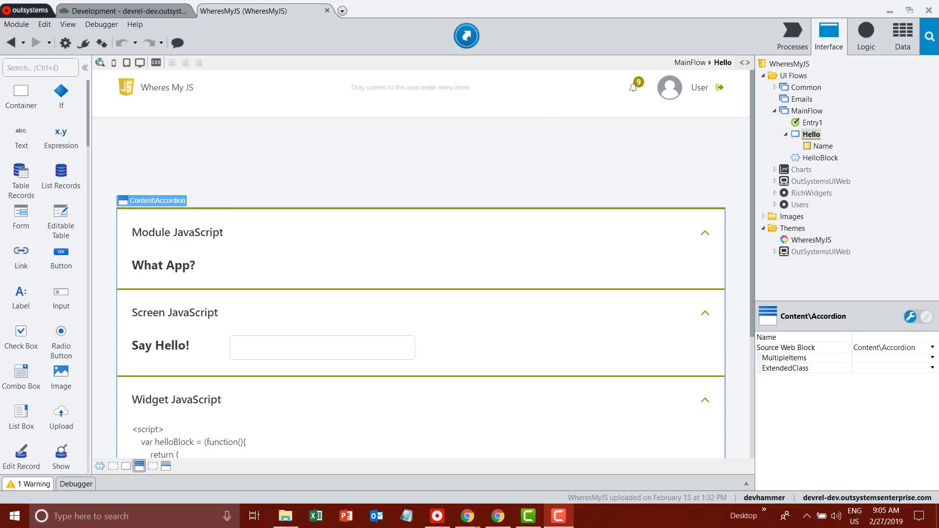
mouse_move(15, 24)
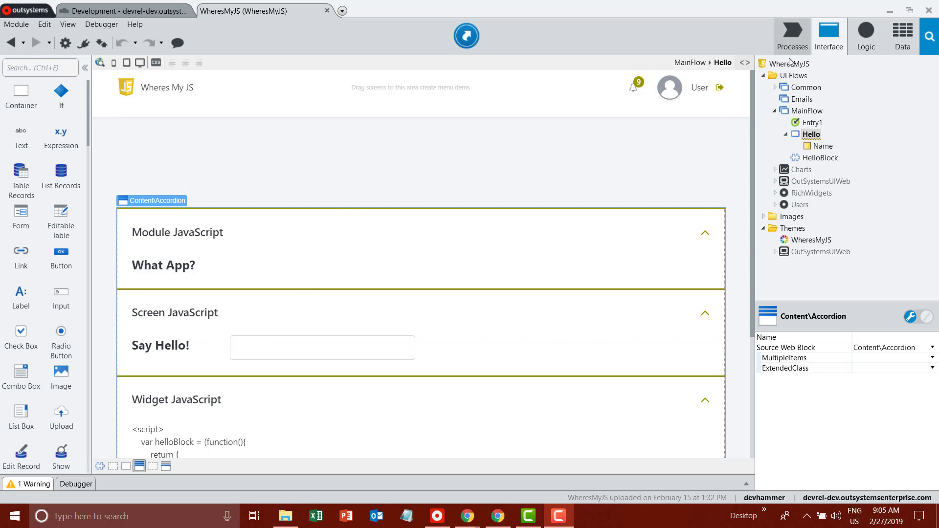
Select the WheresMyJS module root in the Interface tree to show its properties
click(792, 63)
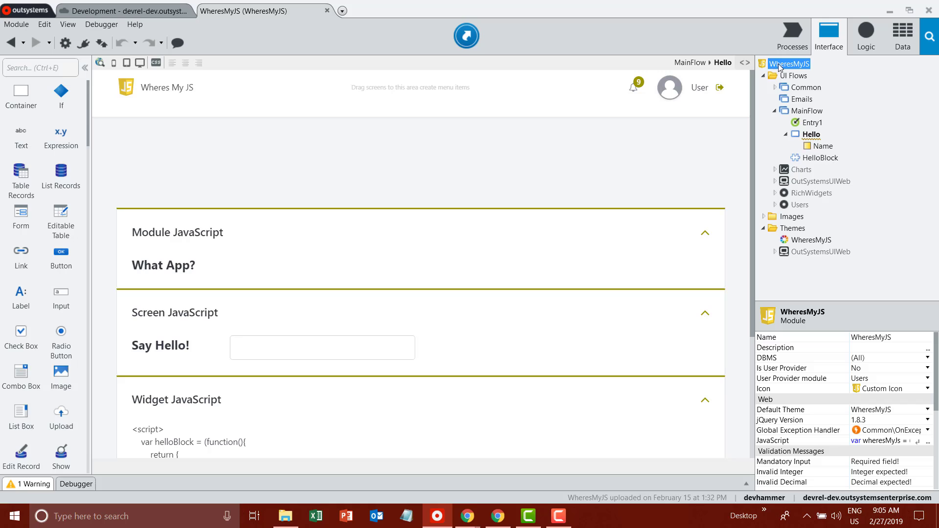
mouse_move(823, 70)
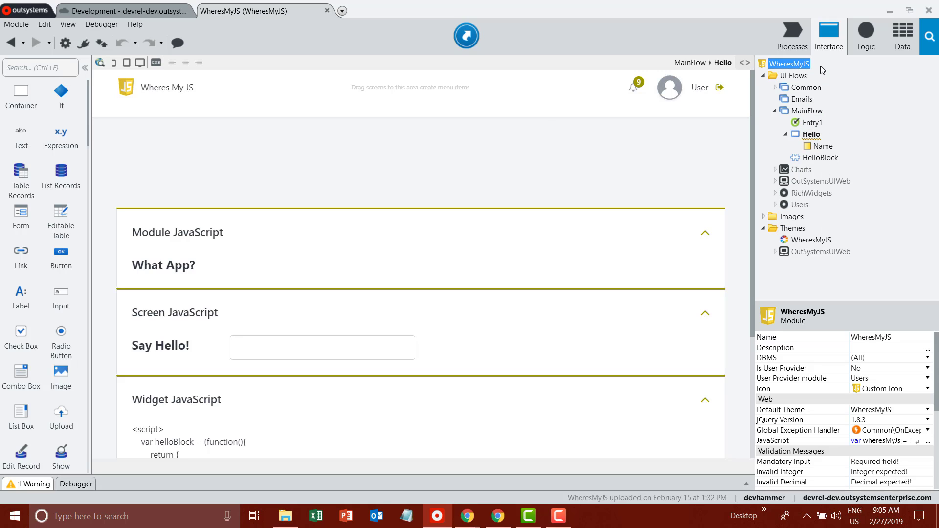
mouse_move(773, 441)
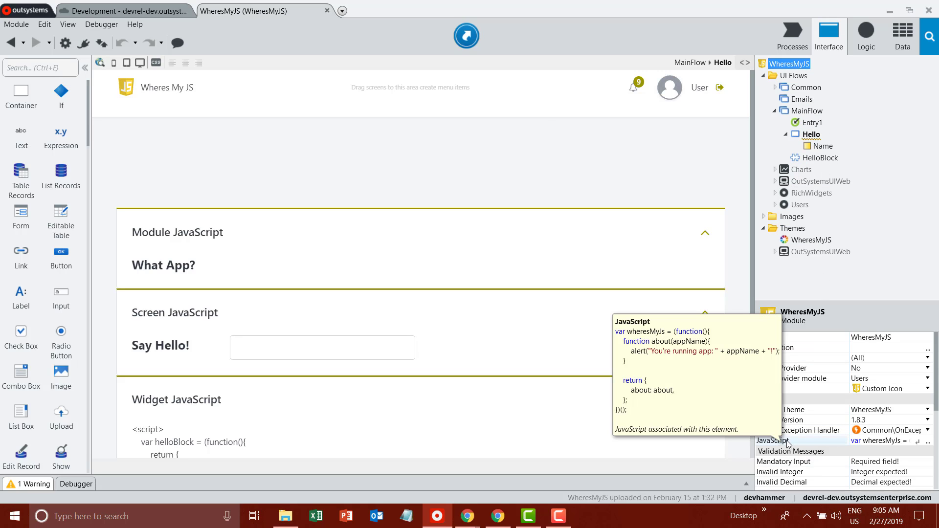
mouse_move(797, 445)
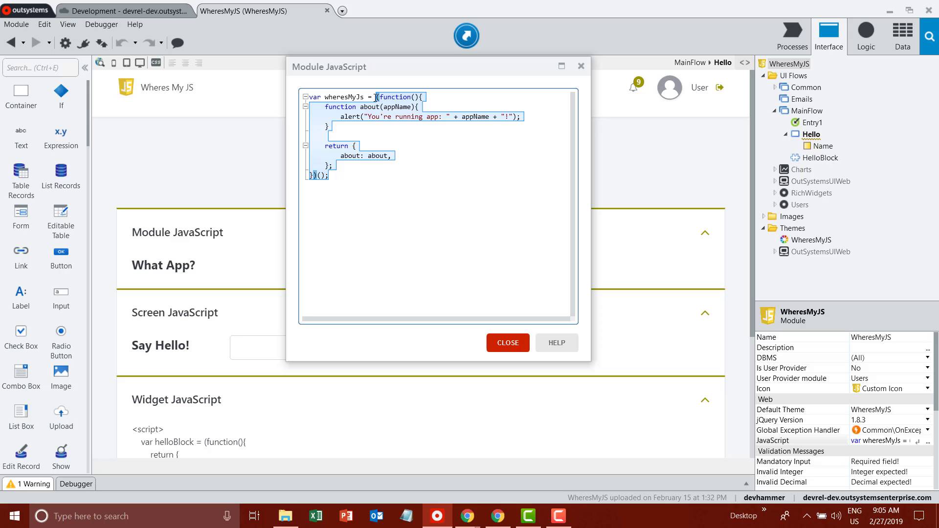
mouse_move(376, 162)
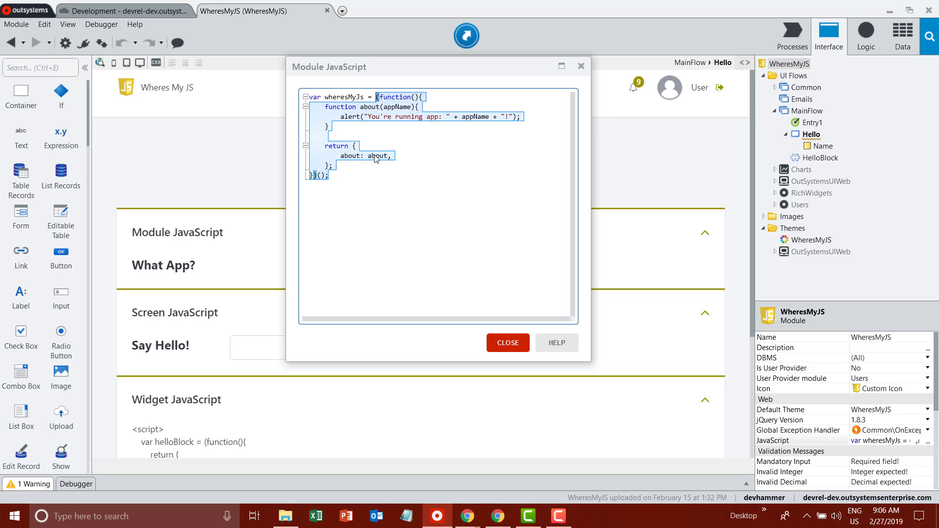
mouse_move(342, 100)
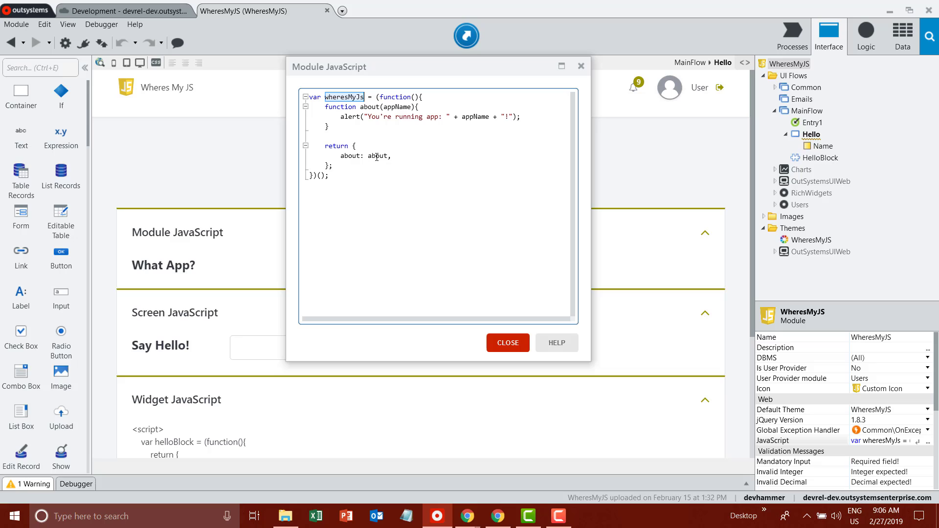
Highlight the about member, wheresMyJs object and appName parameter in the module script
double_click(377, 155)
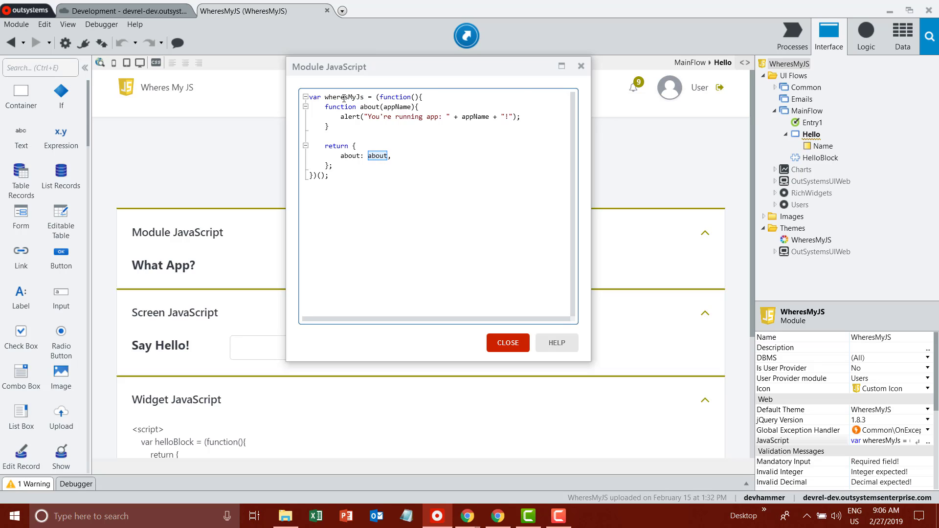
double_click(344, 97)
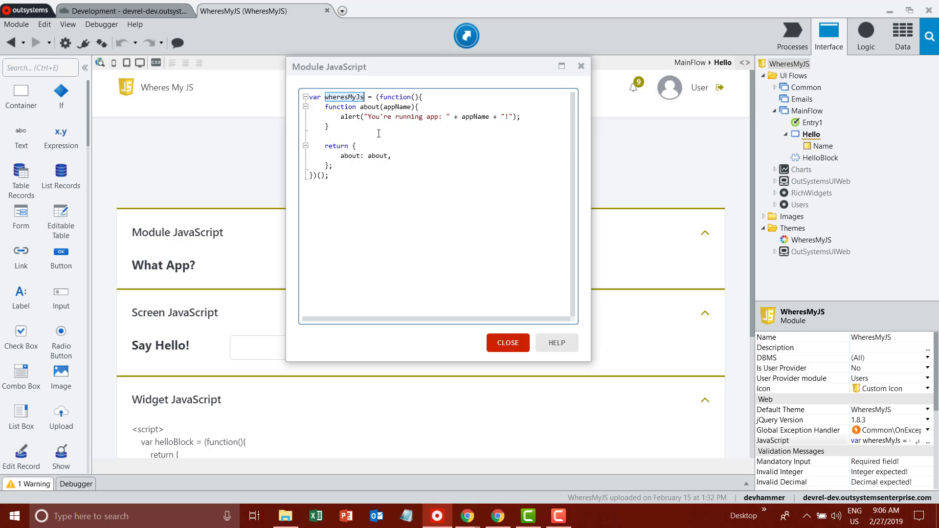
mouse_move(356, 102)
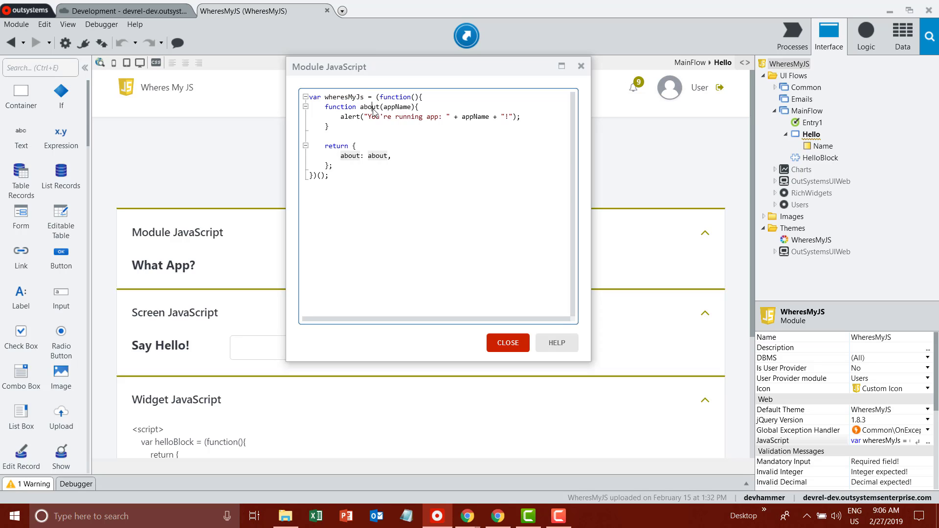
double_click(397, 107)
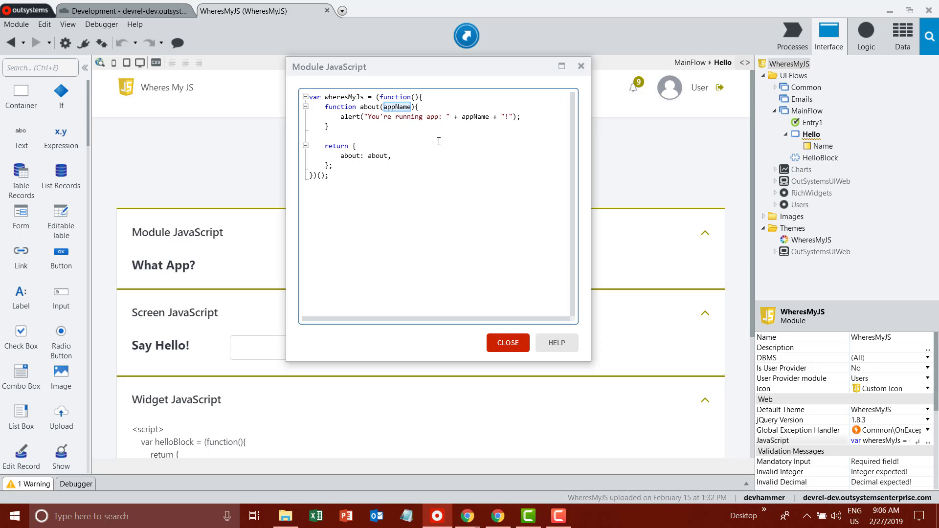
mouse_move(388, 199)
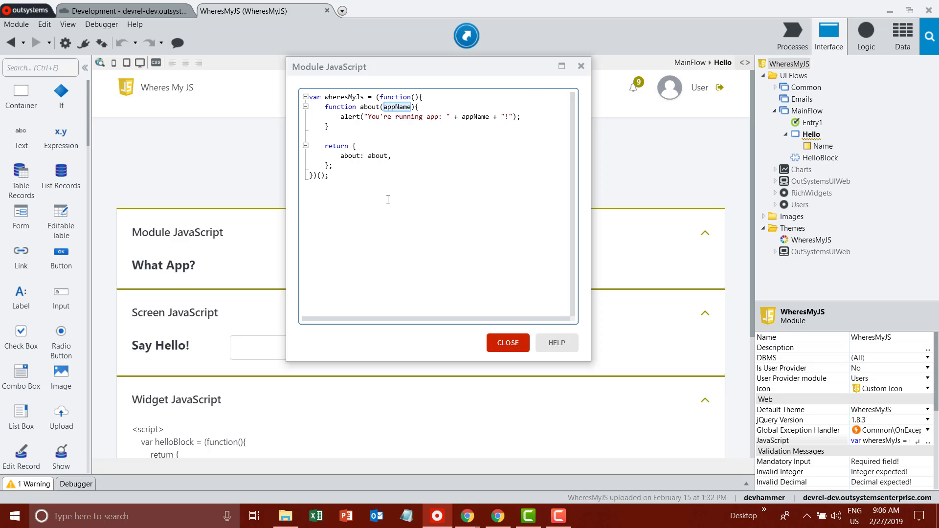
mouse_move(452, 207)
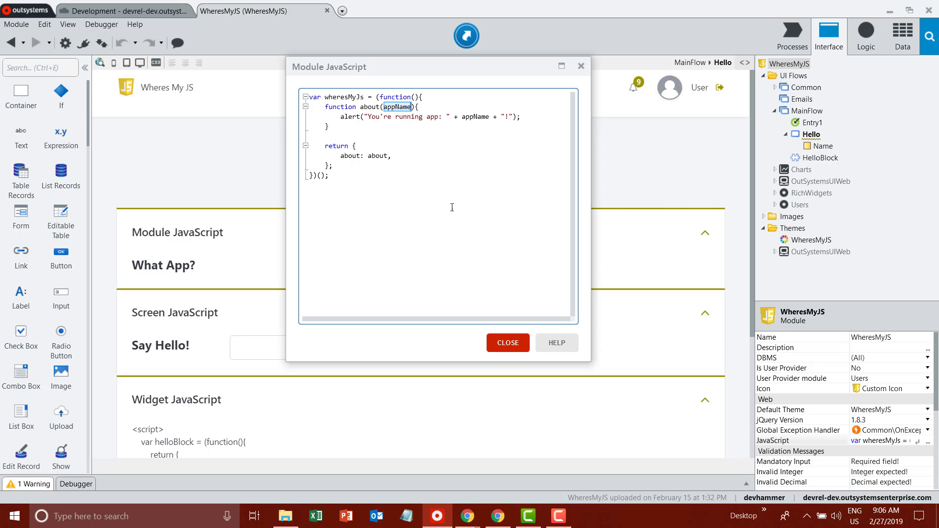
mouse_move(582, 66)
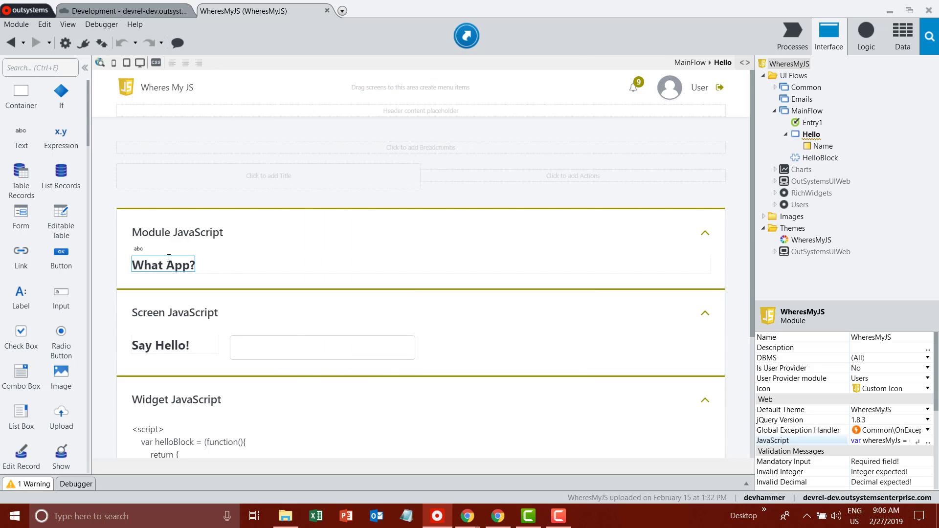
Inspect the What App? MyModuleLink, then reopen the WheresMyJS module's JavaScript
click(163, 264)
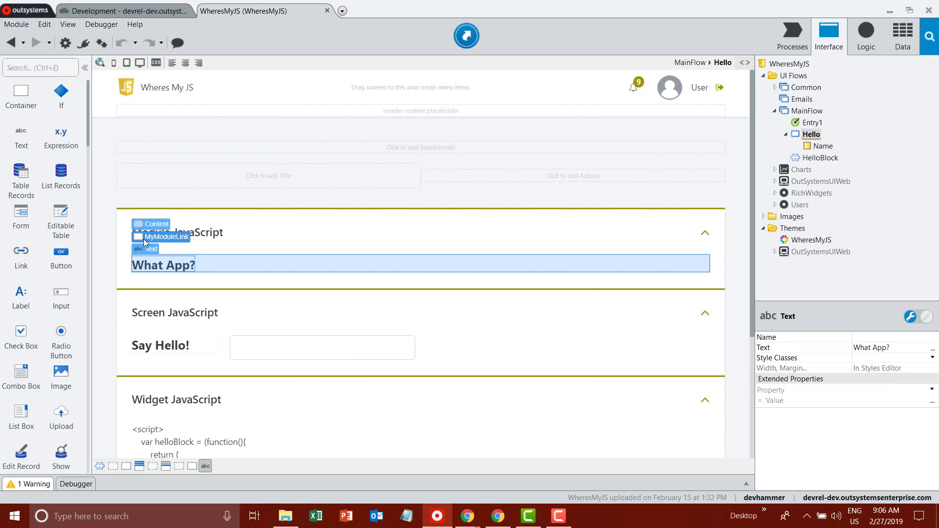
click(167, 248)
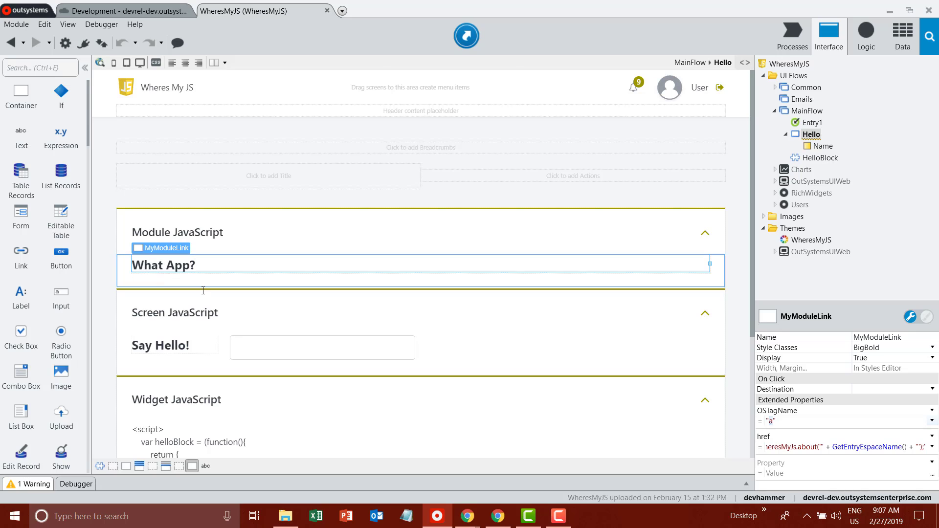
mouse_move(881, 452)
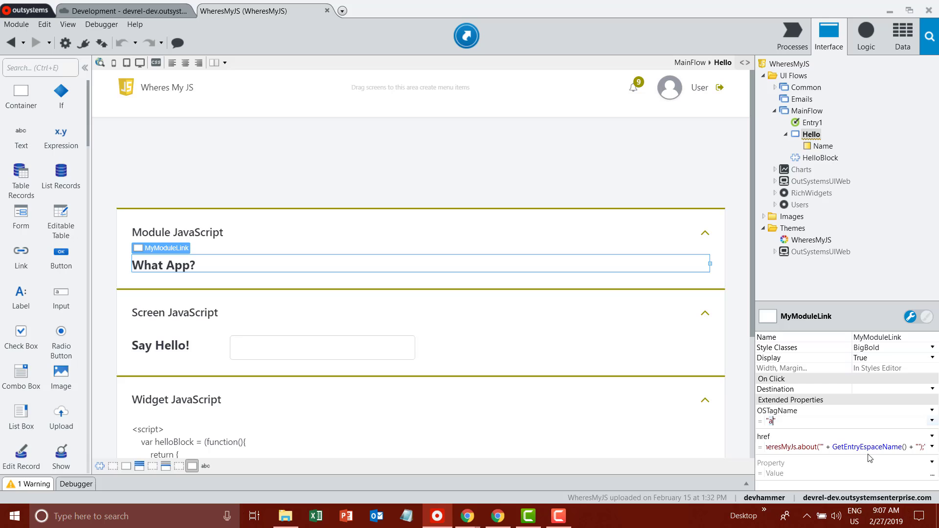
click(791, 64)
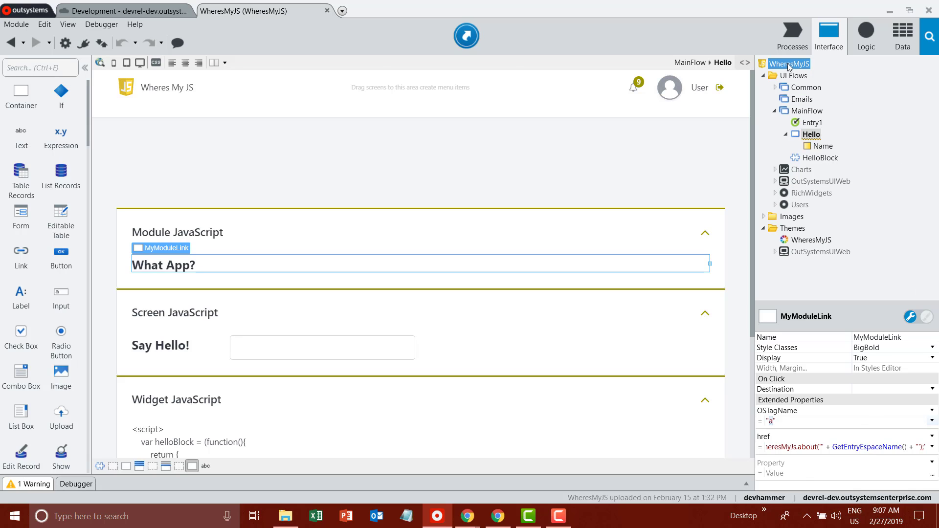
click(792, 63)
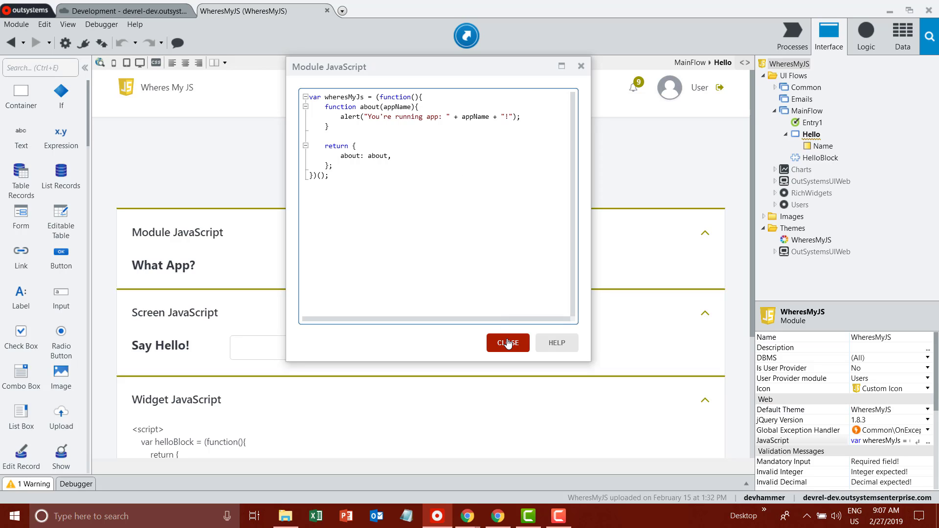
Close the module script and open the Hello screen's helloScreen JavaScript
click(508, 343)
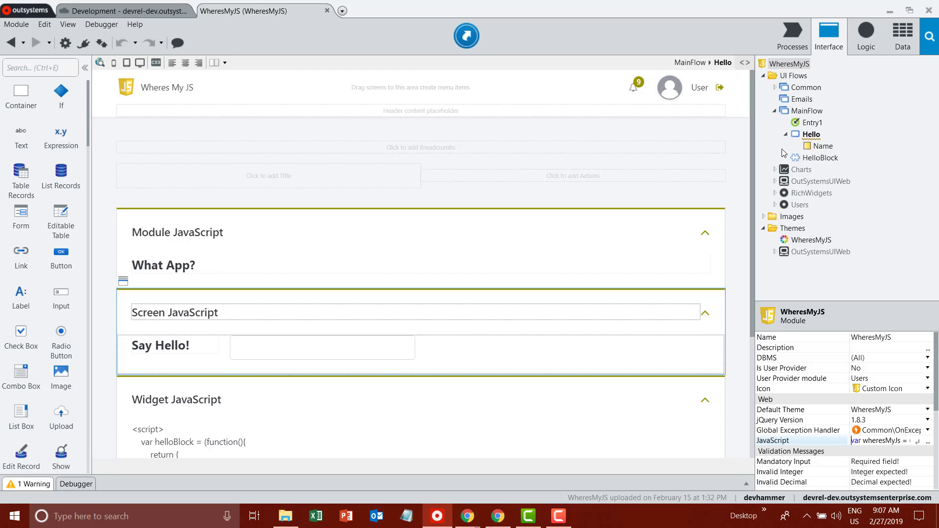
click(810, 134)
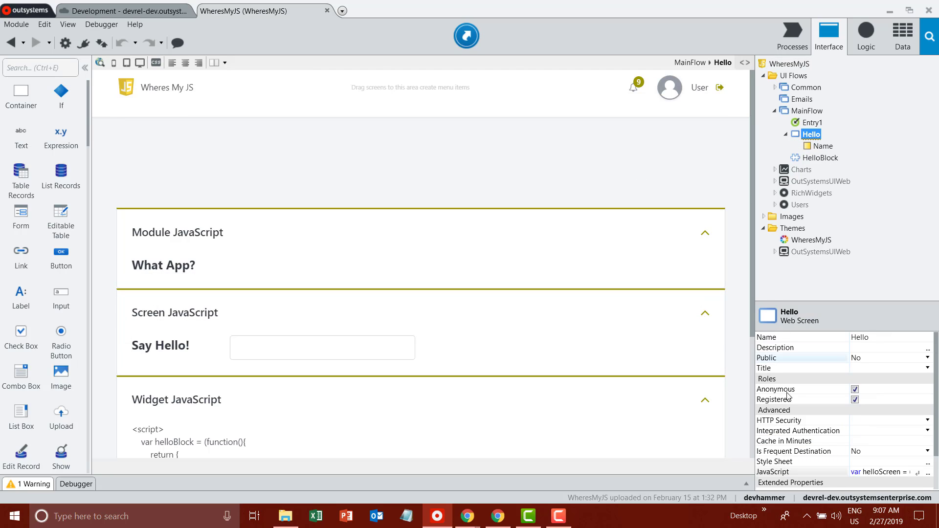
click(814, 193)
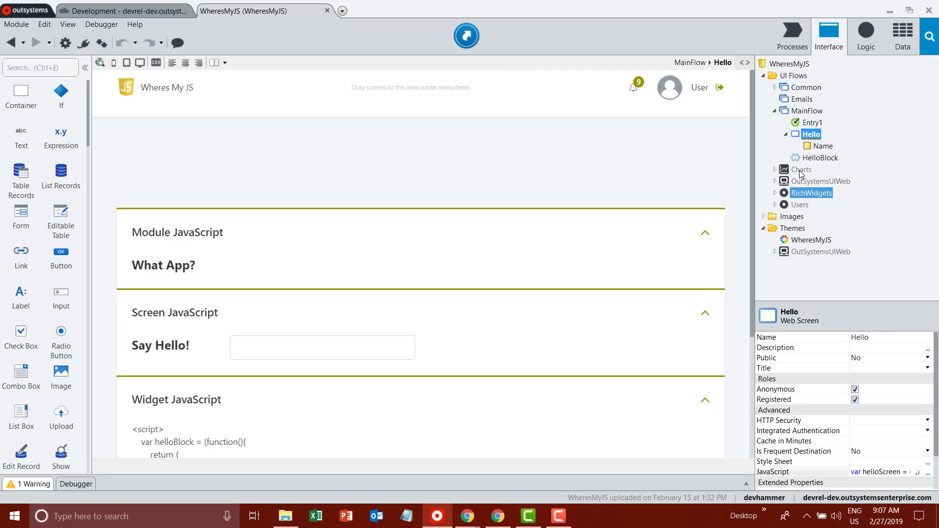
mouse_move(812, 134)
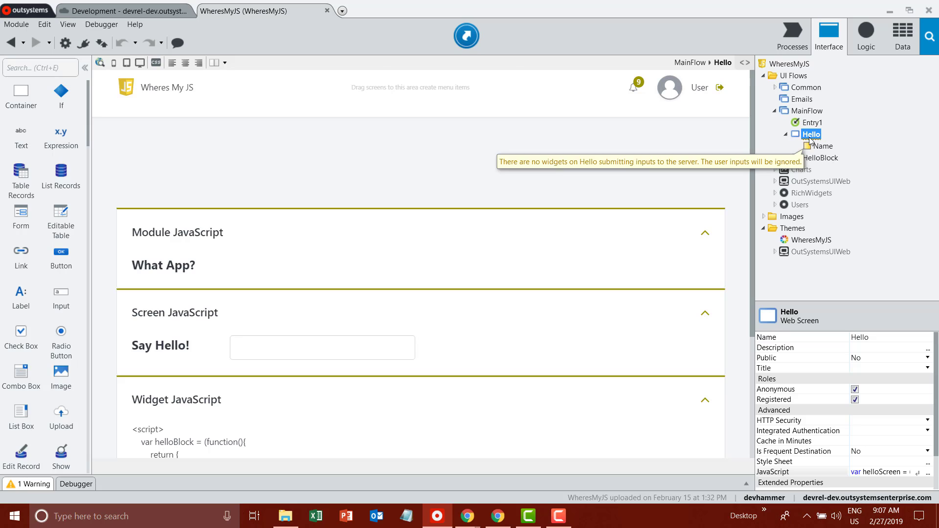
mouse_move(774, 472)
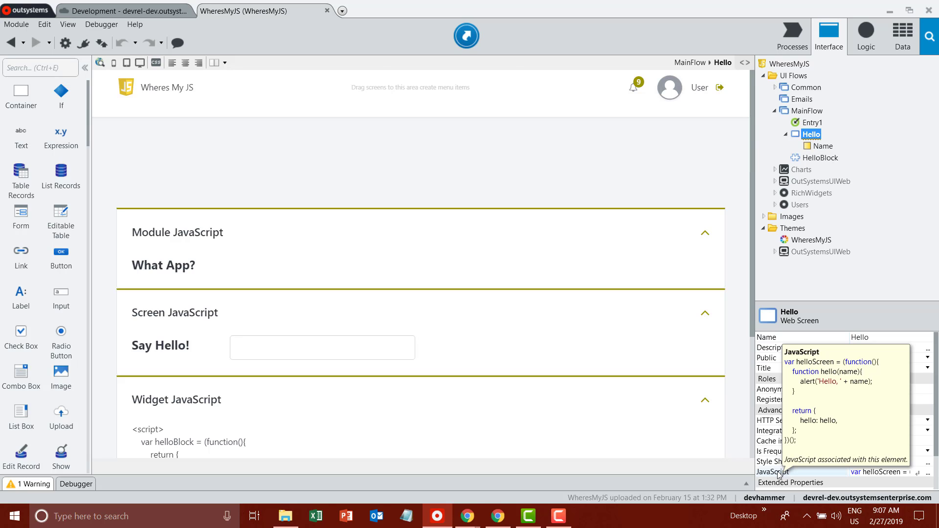
click(932, 472)
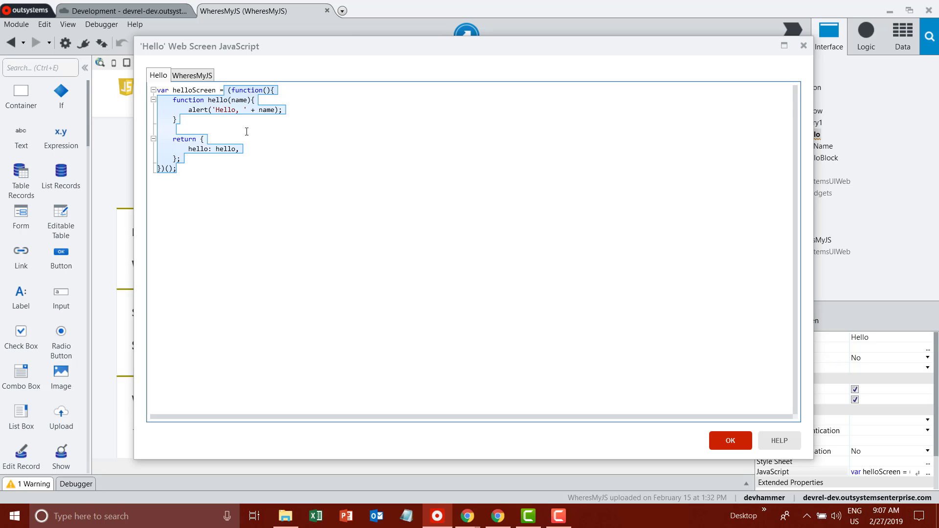
mouse_move(225, 130)
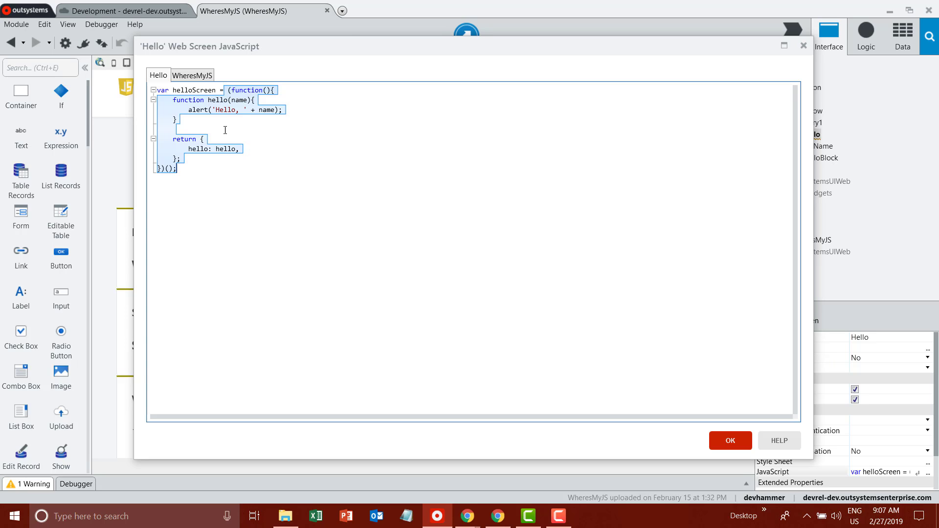
Highlight hello, helloScreen, the alert call and name in the screen script, then close it
click(221, 149)
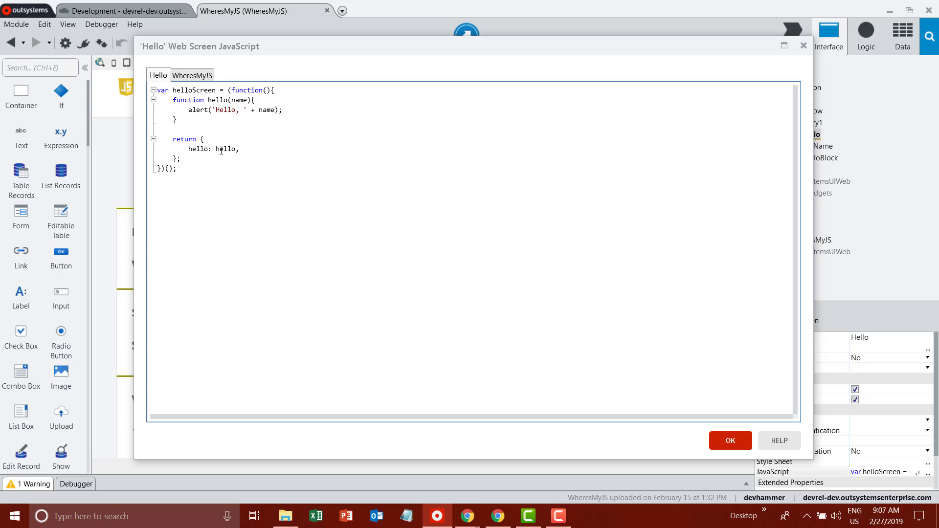
double_click(226, 150)
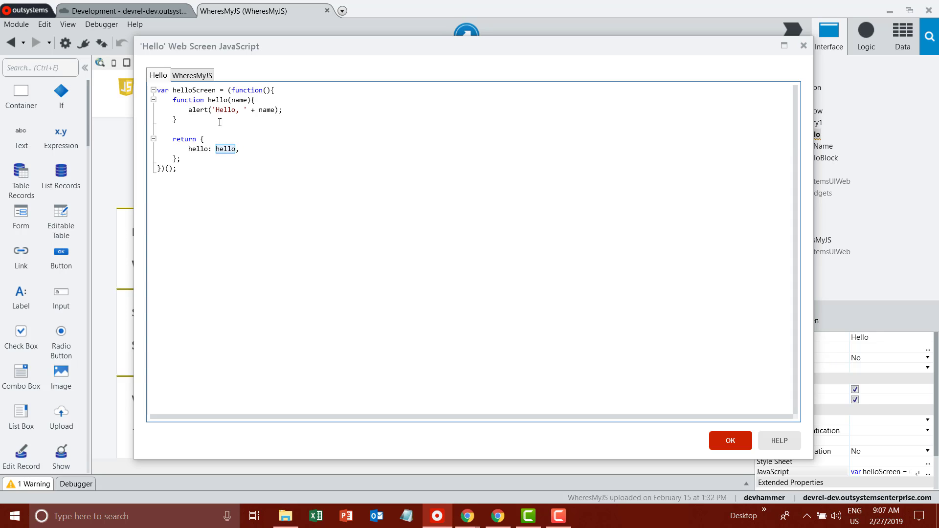
double_click(193, 90)
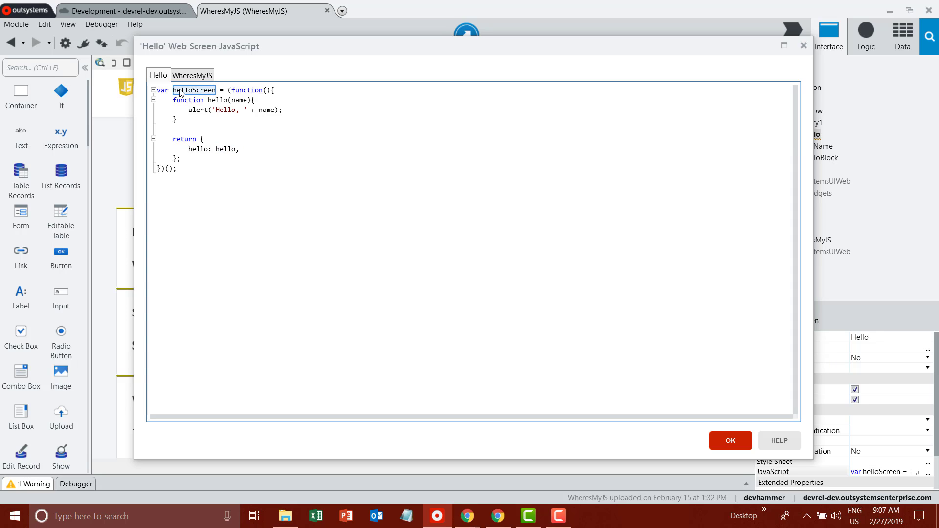
mouse_move(204, 99)
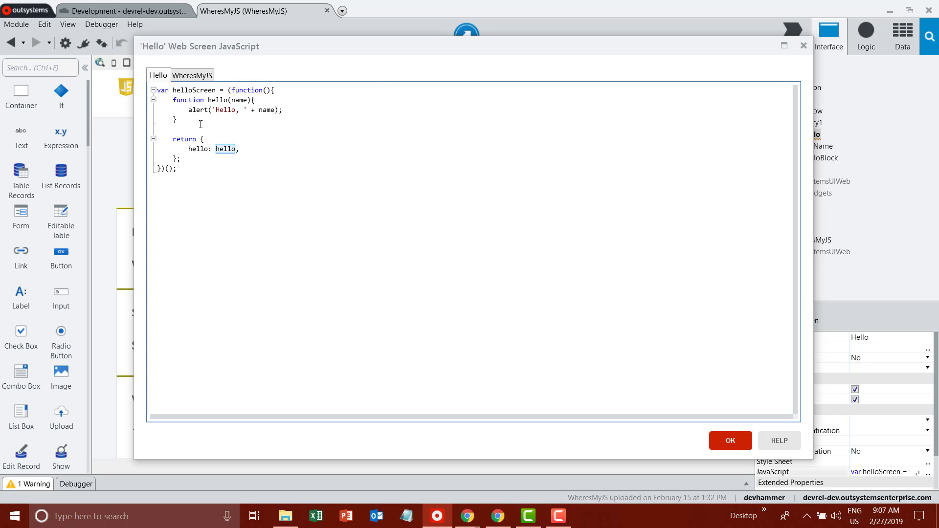
double_click(197, 109)
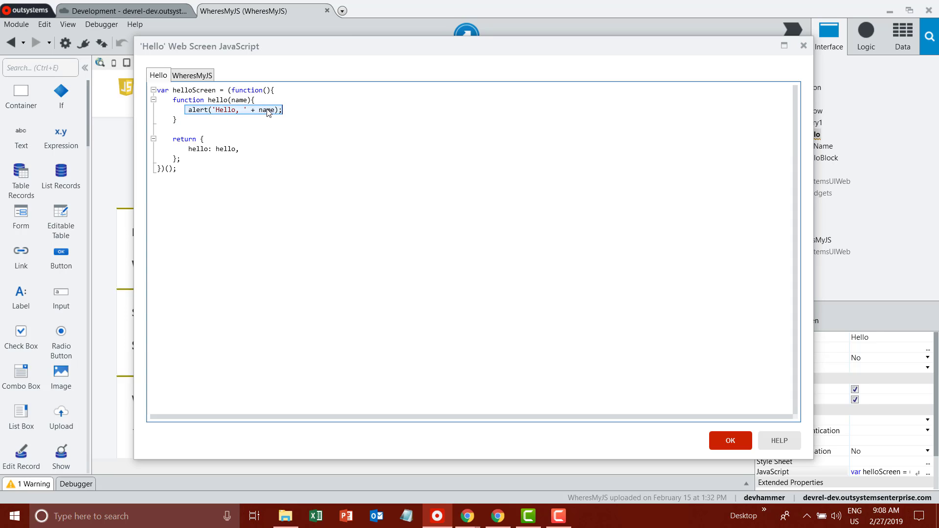
double_click(266, 110)
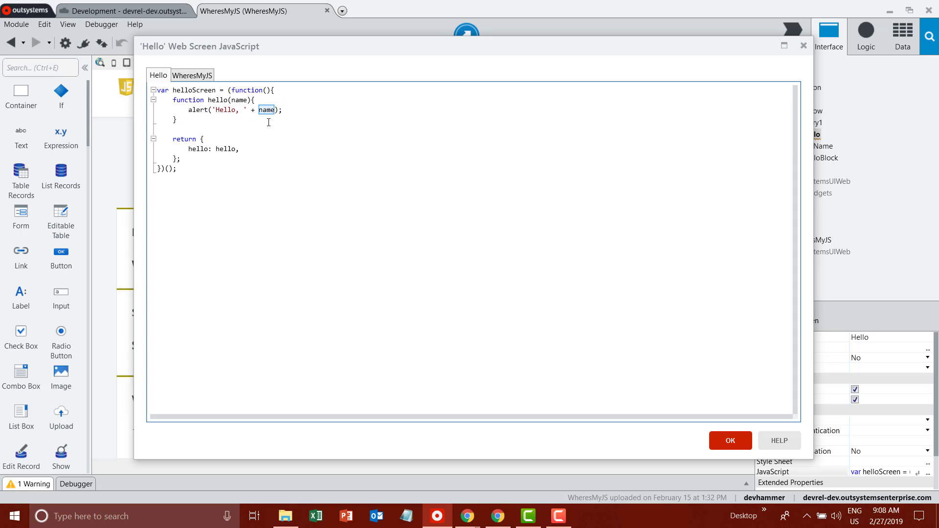
click(729, 440)
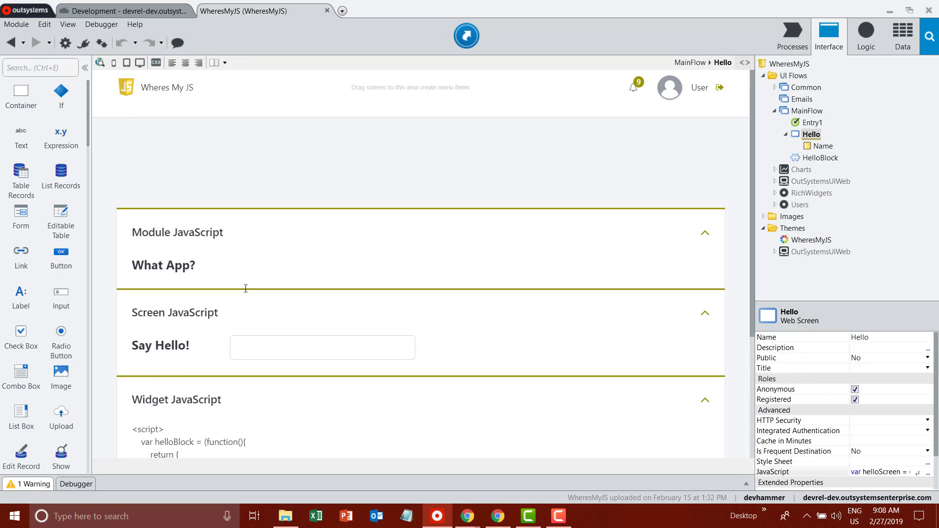
Inspect the Say Hello! link's href and the NameBox input, then select HelloBlock
click(160, 345)
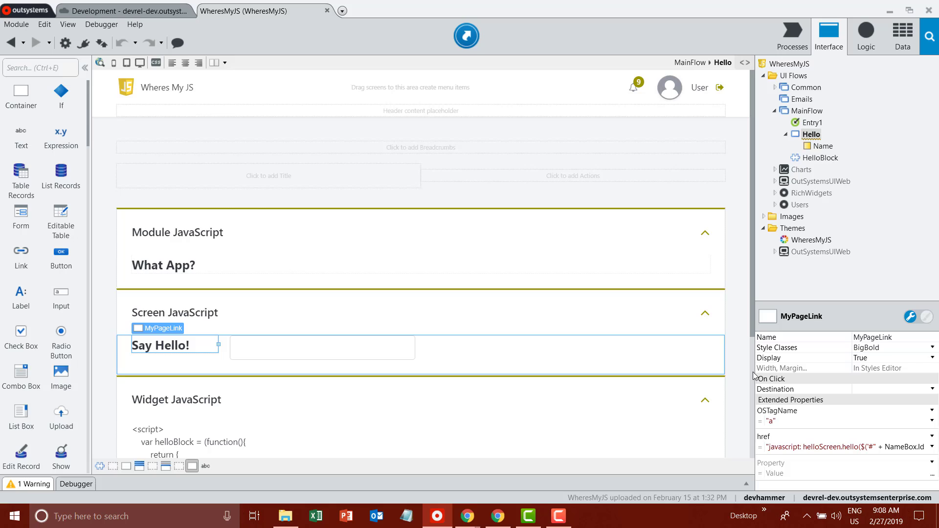
mouse_move(777, 412)
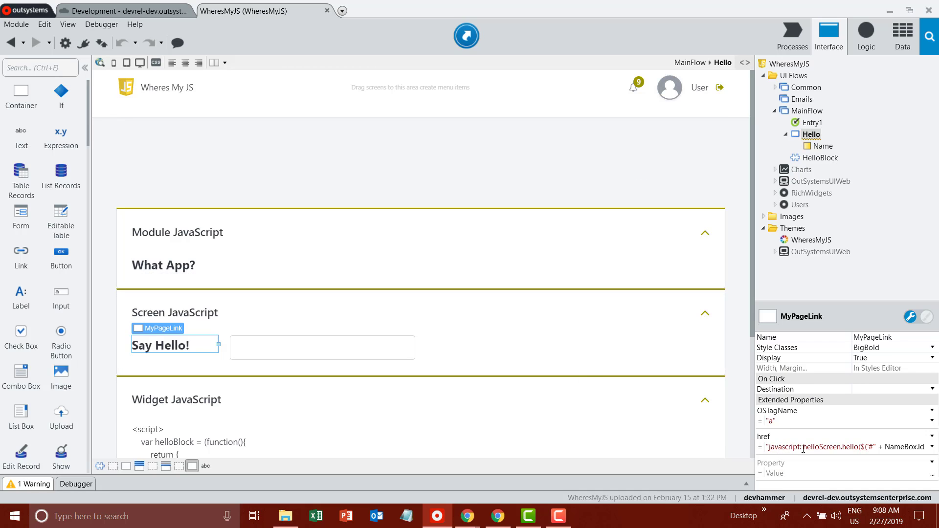
mouse_move(862, 447)
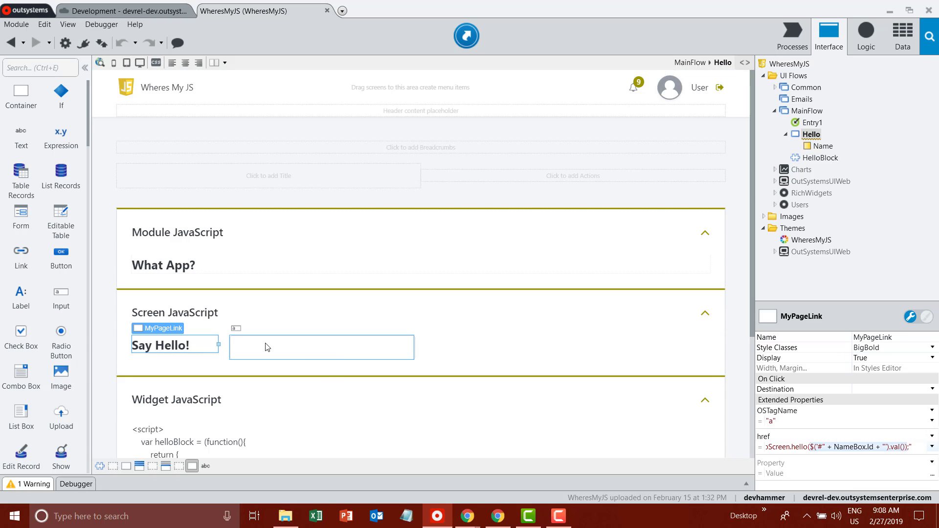
click(321, 348)
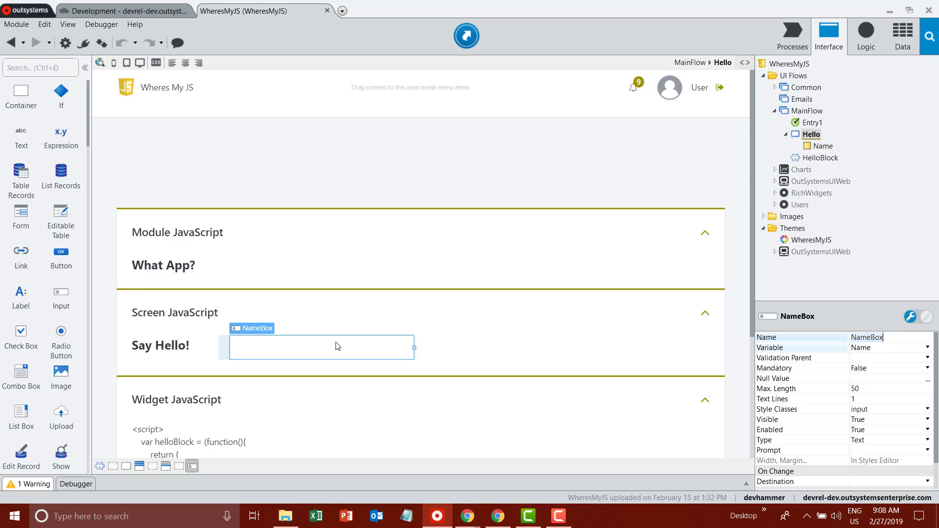
click(161, 345)
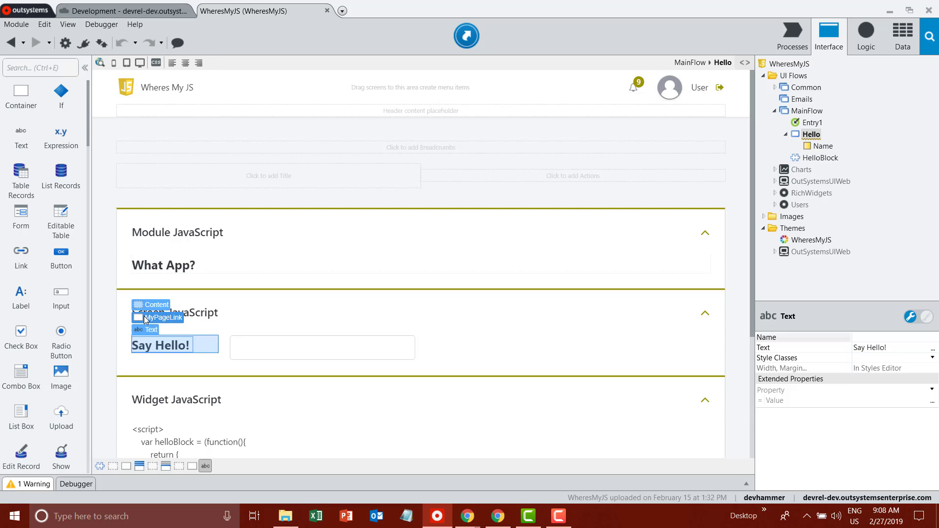
click(161, 318)
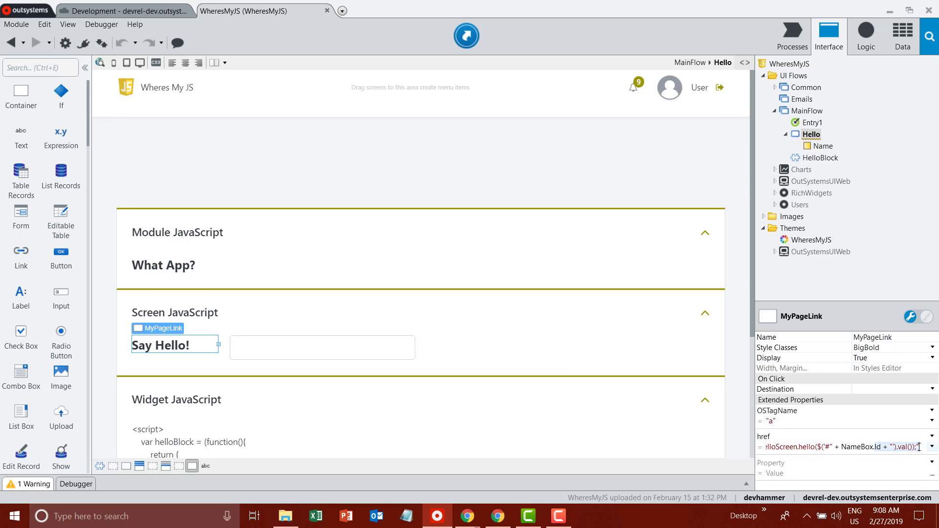
mouse_move(884, 450)
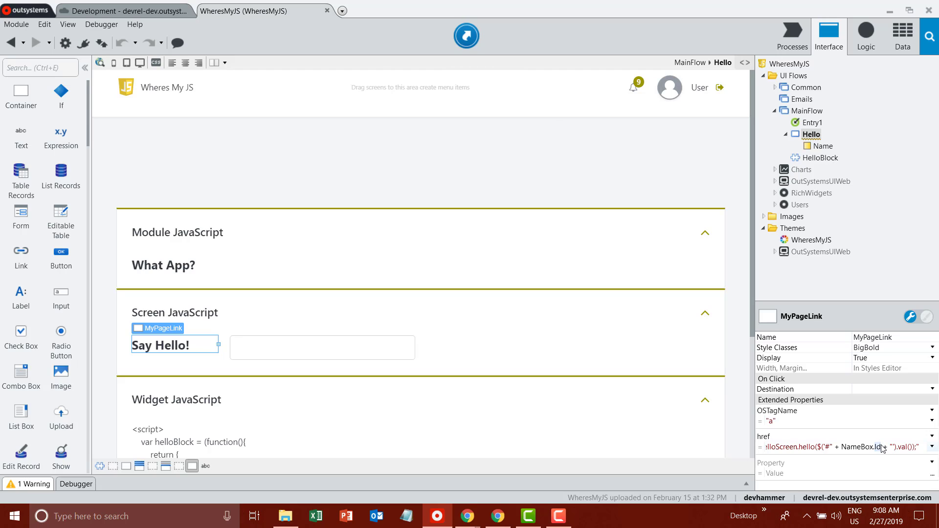
mouse_move(851, 446)
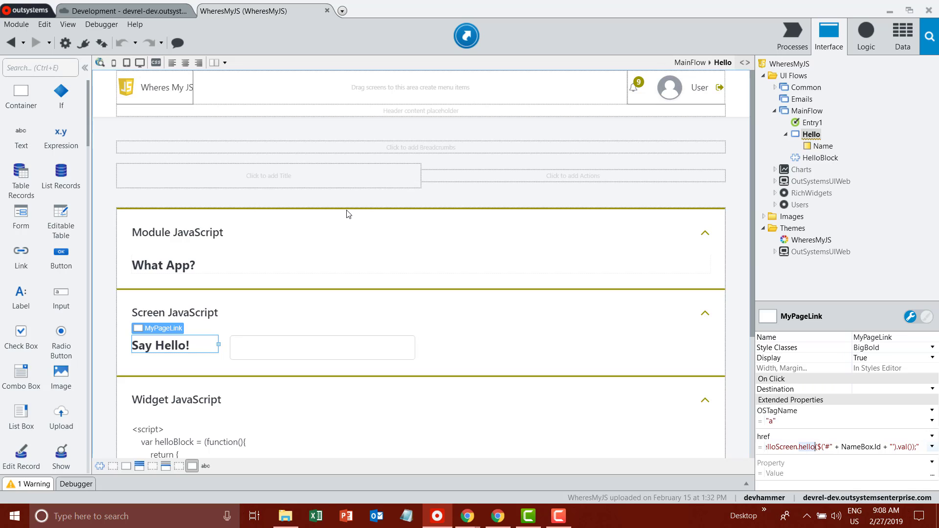
mouse_move(264, 143)
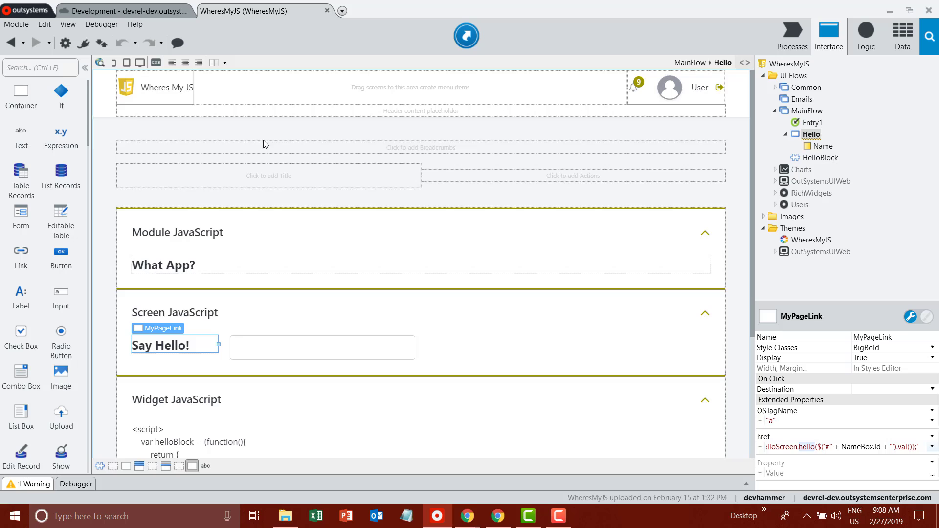
scroll(down, 3)
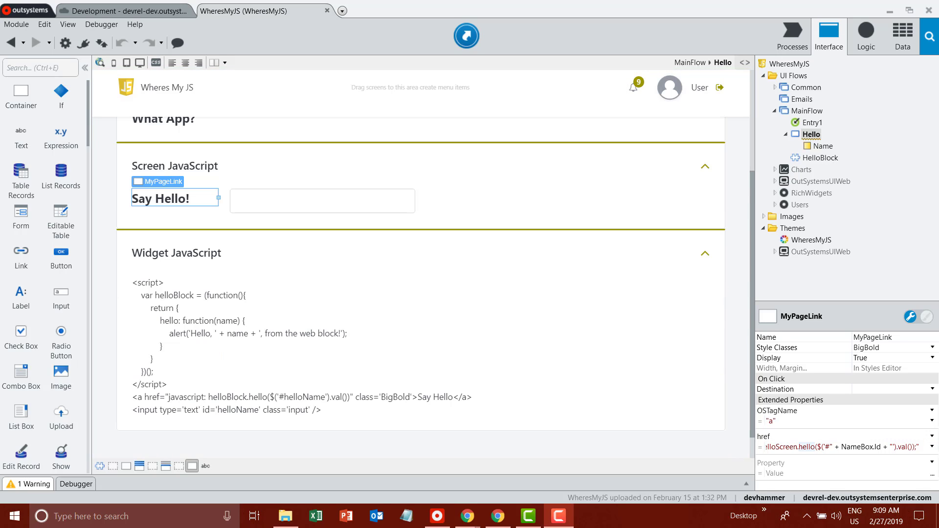
click(822, 158)
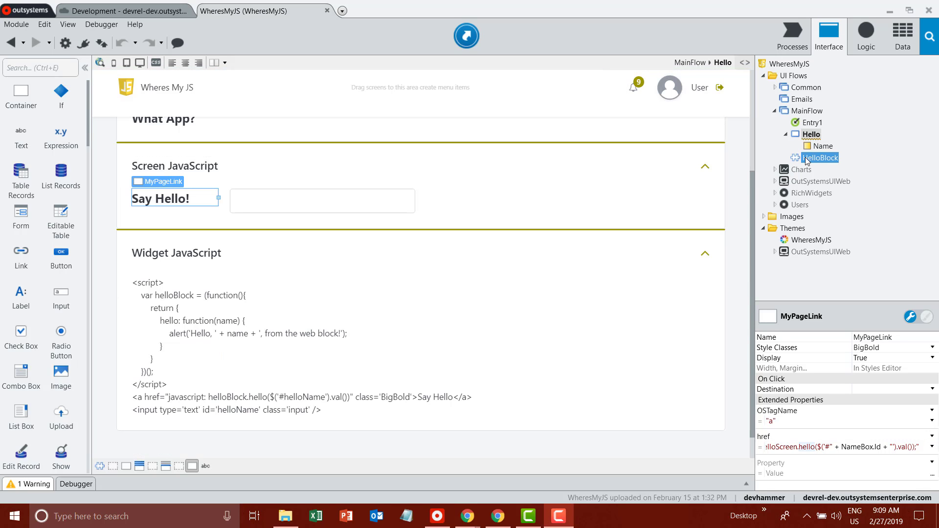
Open HelloBlock, select the HelloScript expression, then the link-and-input markup expression
click(821, 157)
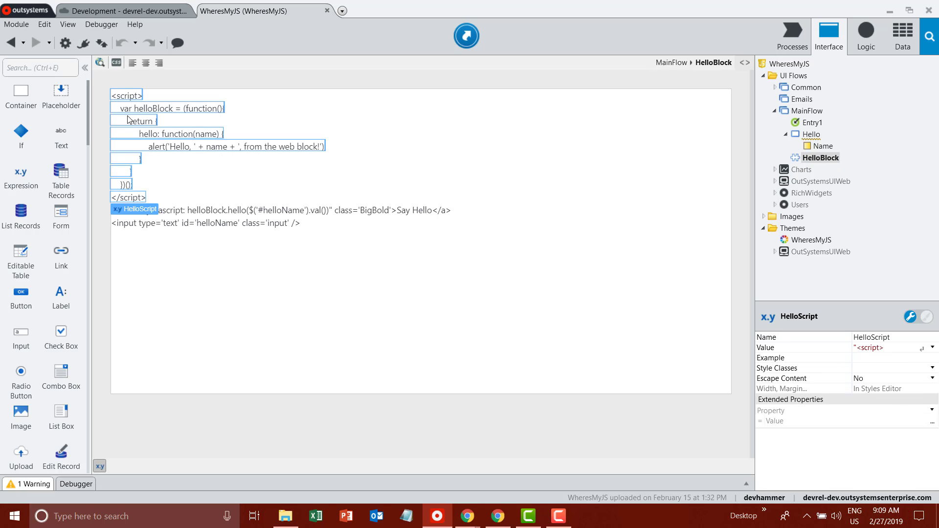
mouse_move(553, 246)
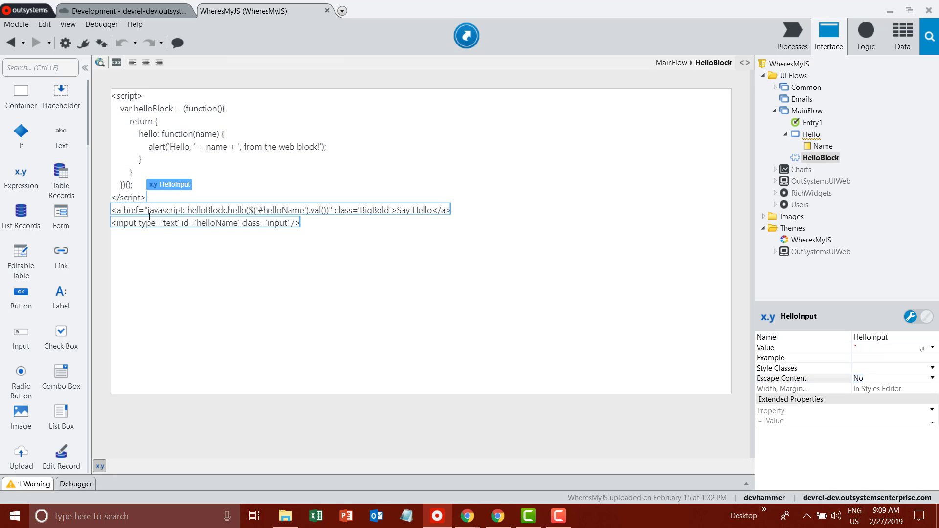
click(126, 94)
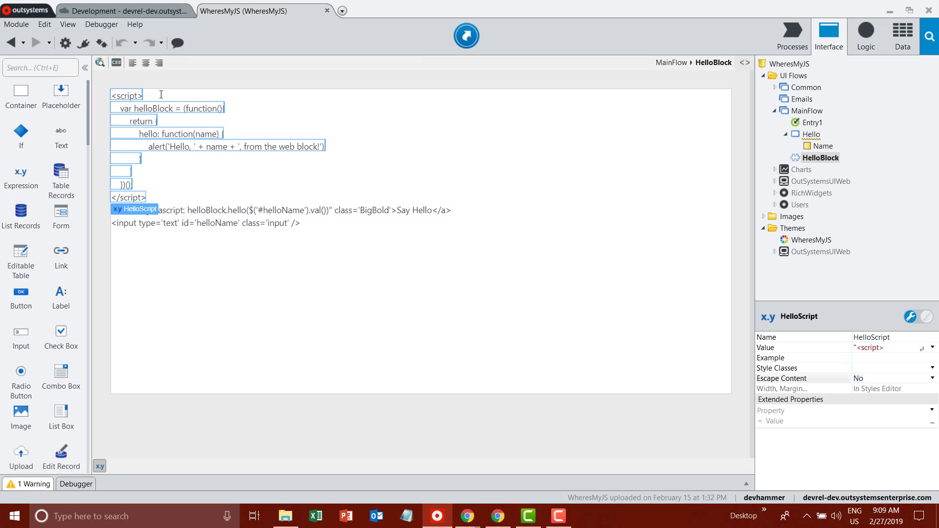
mouse_move(177, 177)
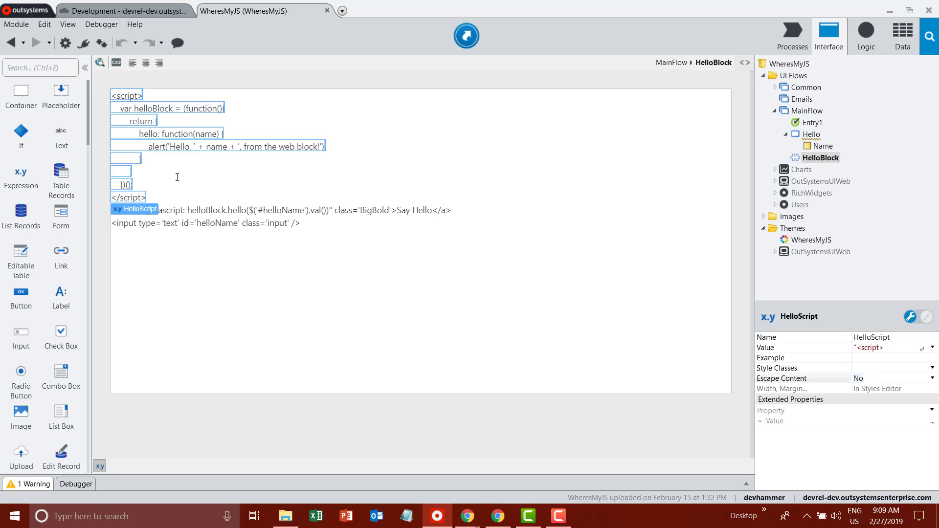
mouse_move(151, 139)
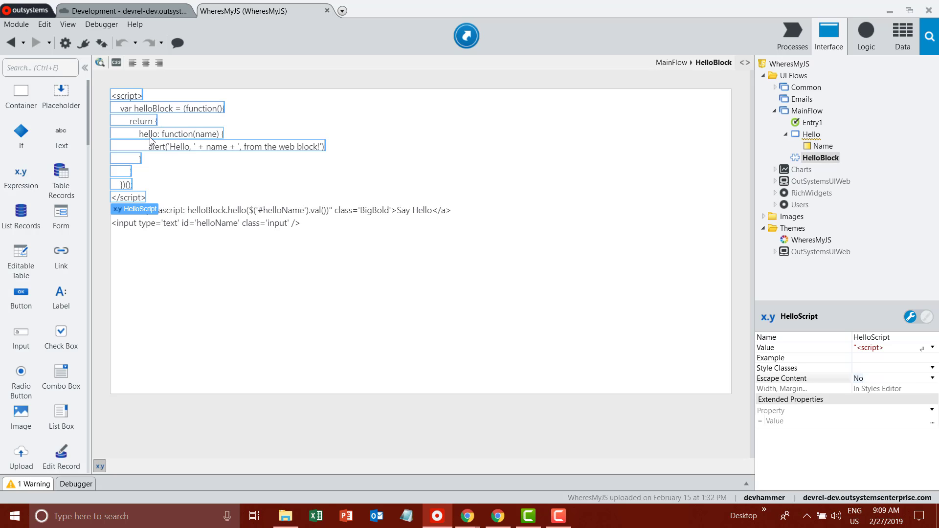
click(932, 347)
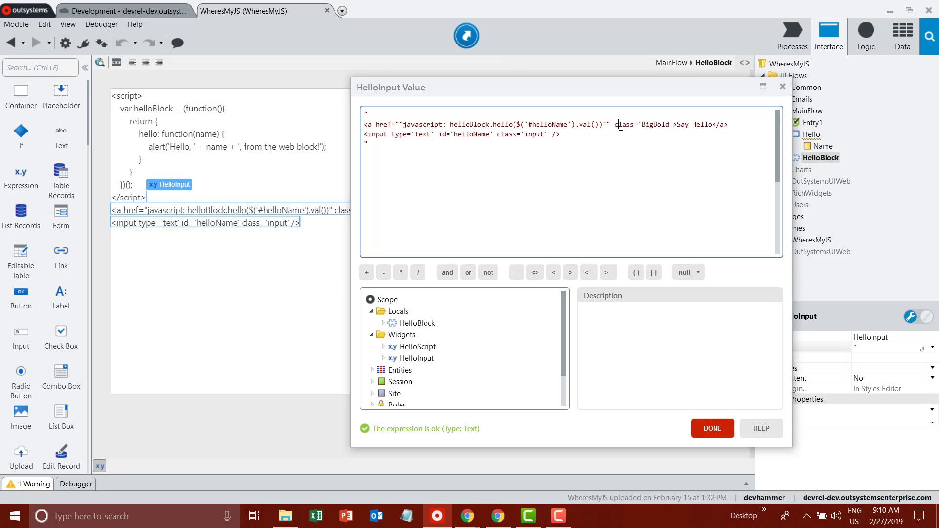
Highlight the text input and the helloBlock.hello call in HelloInput's Value, then close the editor
double_click(642, 123)
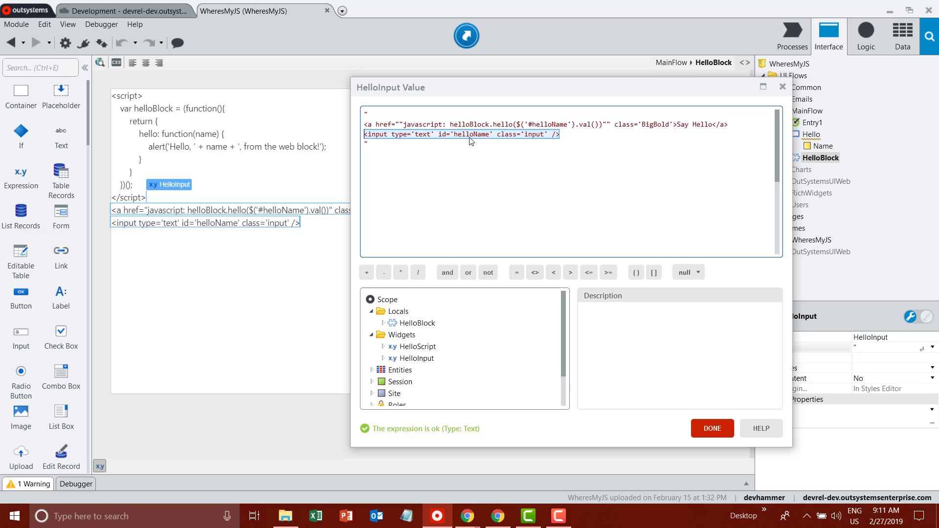
double_click(472, 134)
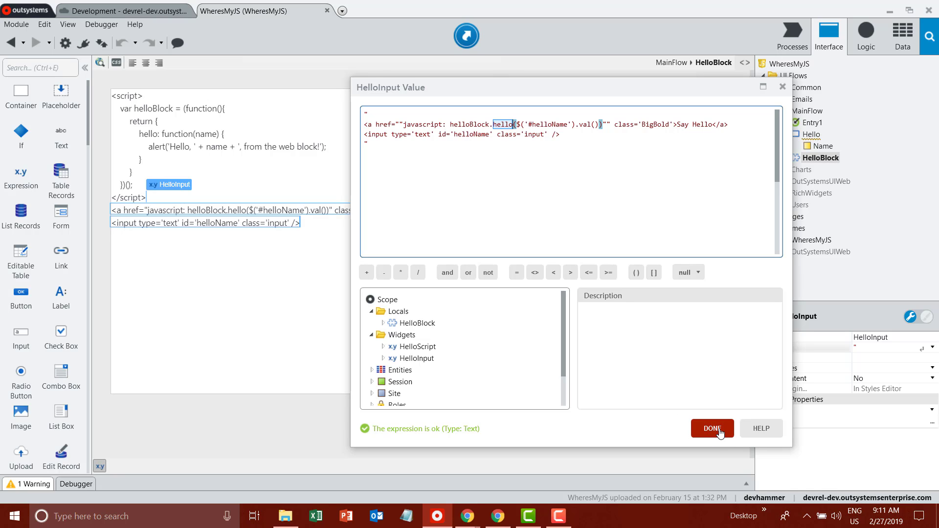
click(712, 429)
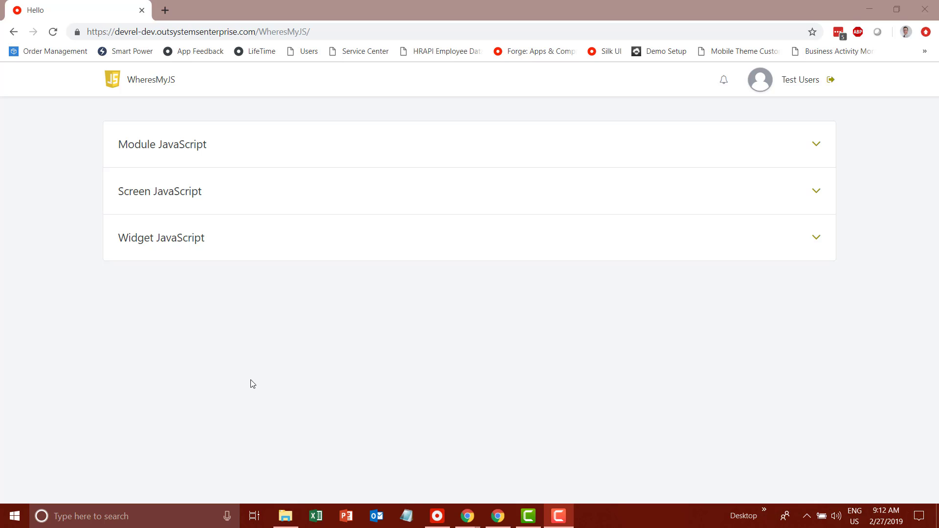
mouse_move(498, 516)
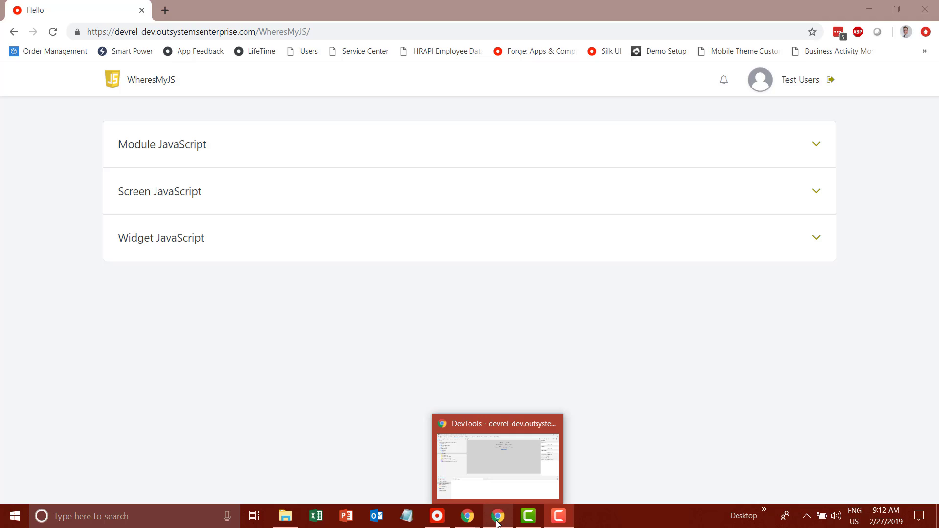
Run What App? to show the 'You're running app: WheresMyJS!' alert, then dismiss it
click(497, 459)
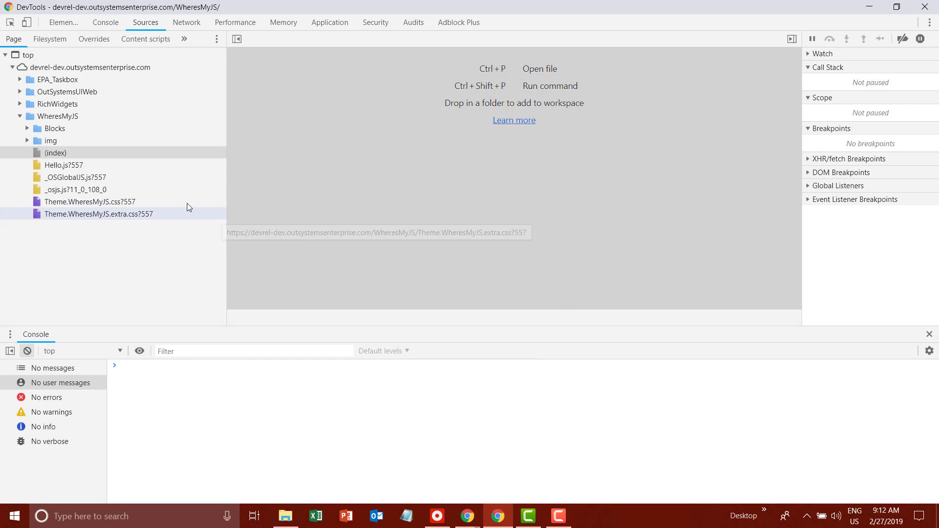
mouse_move(441, 188)
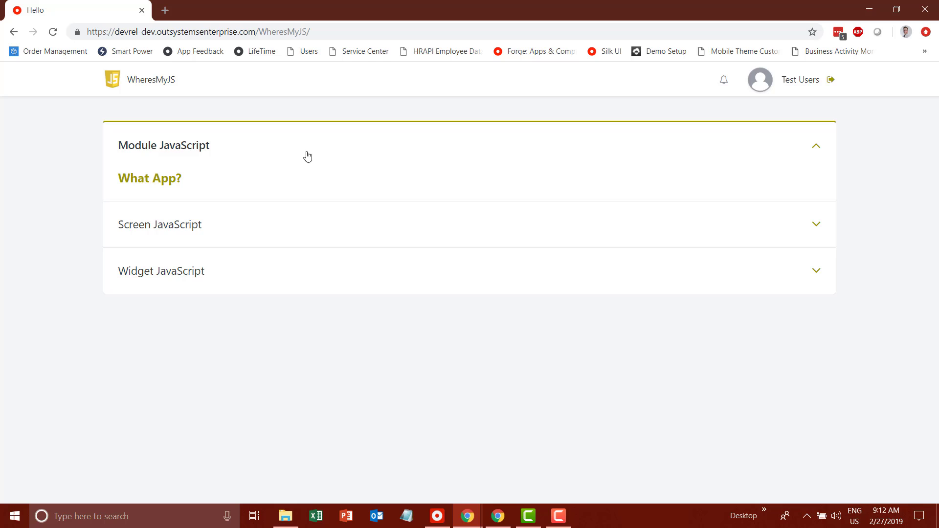
click(149, 178)
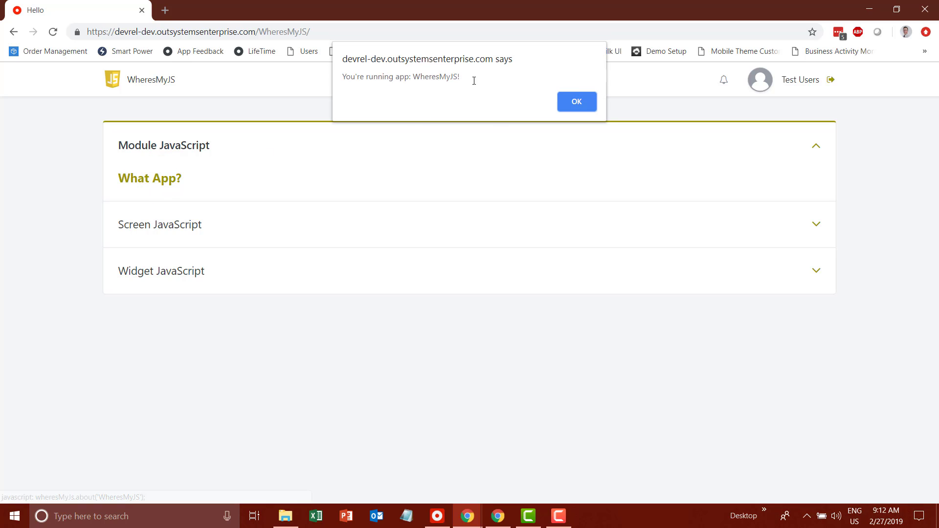
click(575, 101)
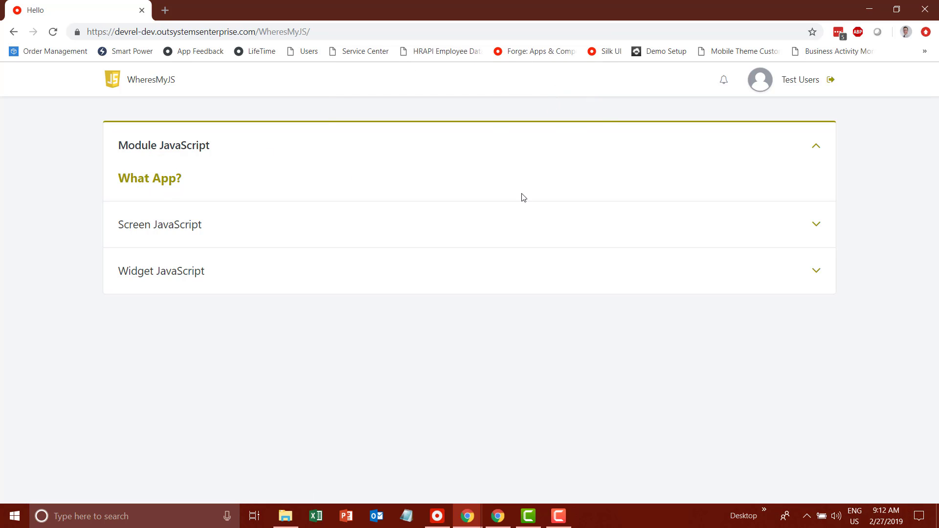
mouse_move(507, 499)
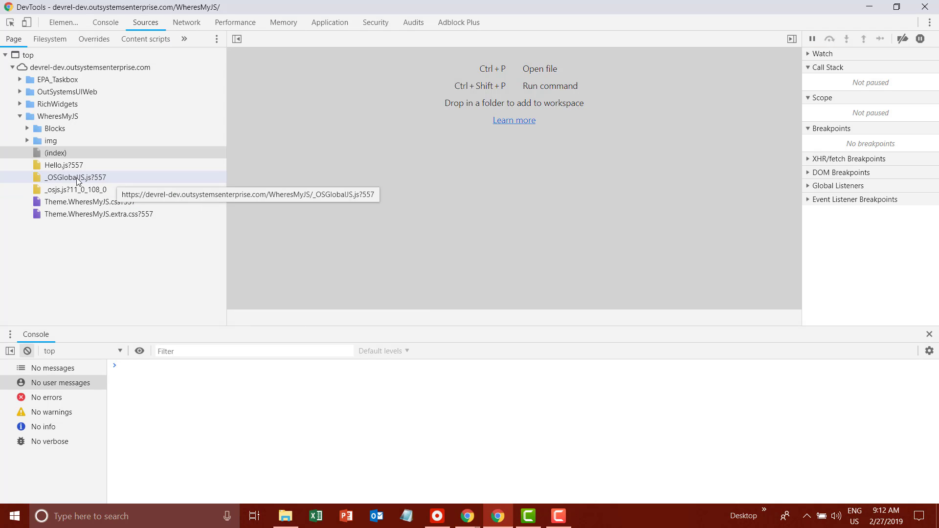
View _OSGlobalJS.js and highlight the appName parameter of the wheresMyJs about function
click(75, 177)
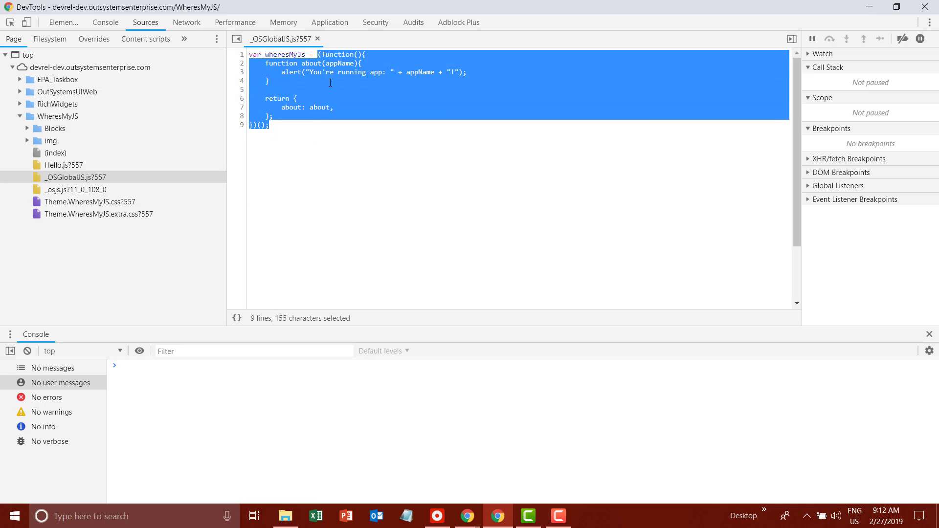
mouse_move(402, 134)
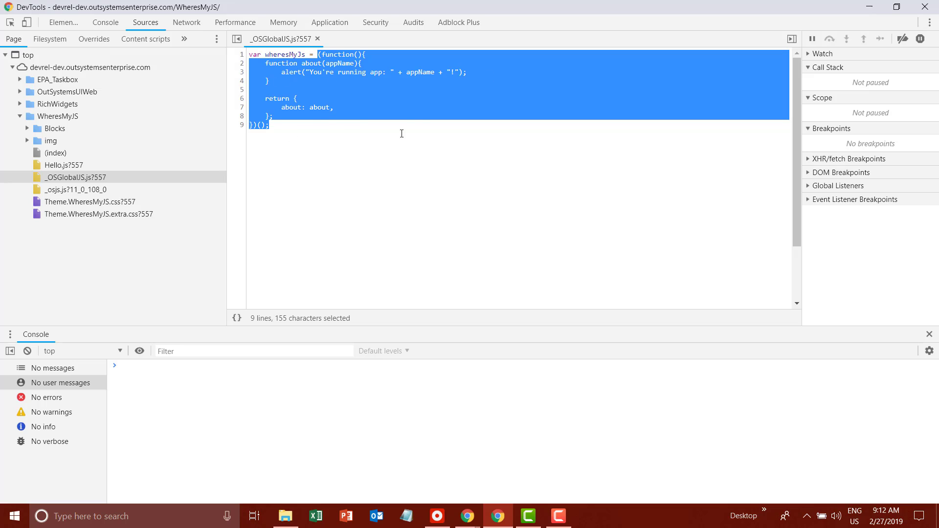
click(420, 72)
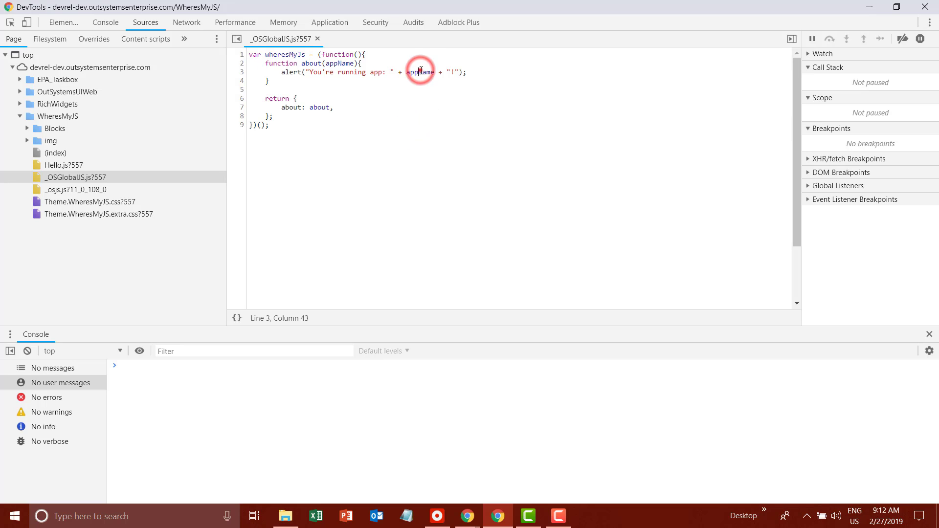
double_click(339, 63)
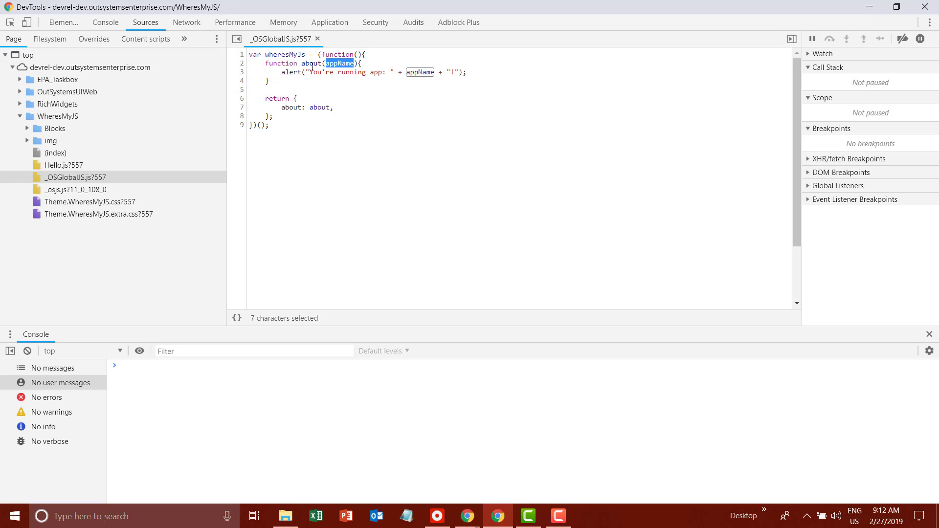
mouse_move(322, 135)
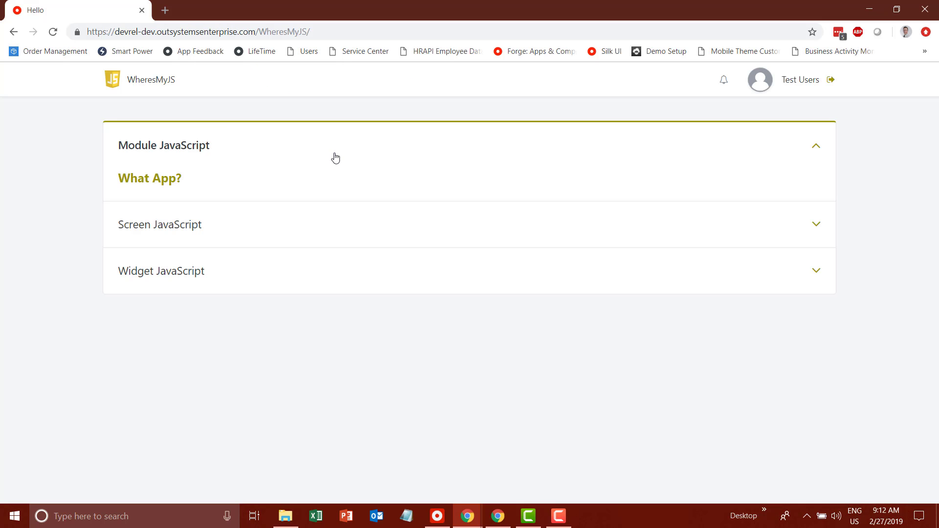
mouse_move(162, 174)
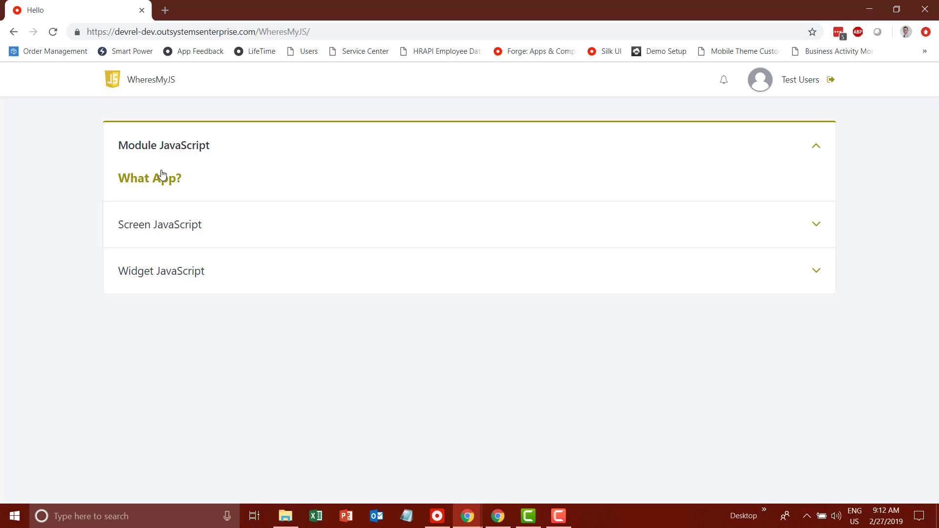
Expand Screen JavaScript and run Say Hello! to get the 'Hello, Andrew' alert
click(814, 144)
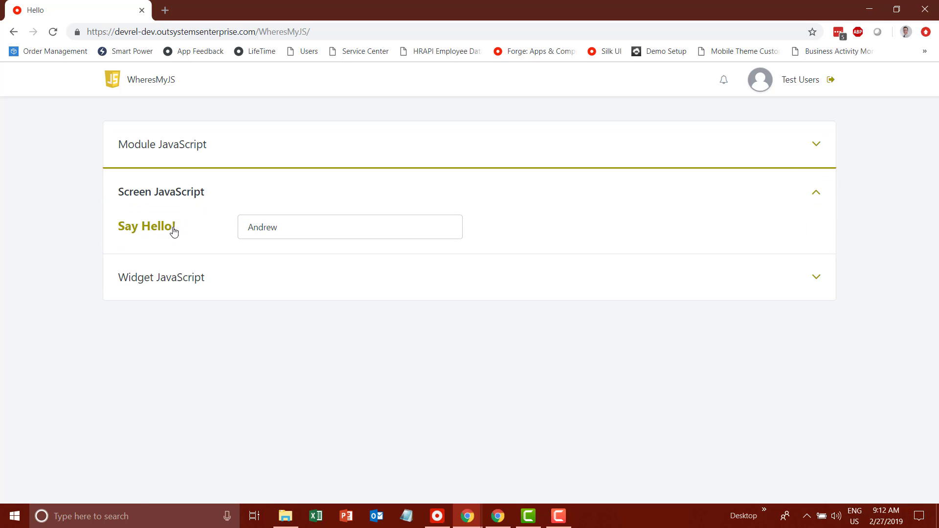
click(146, 226)
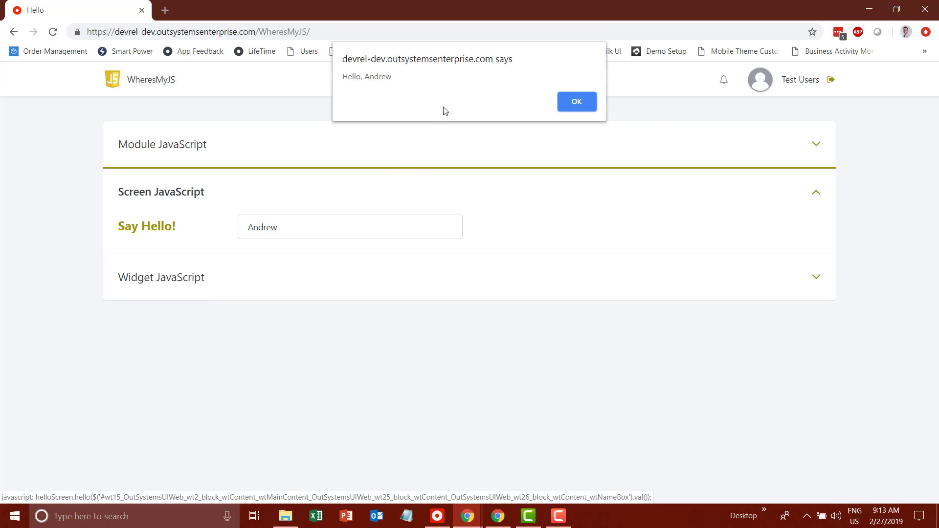
mouse_move(424, 75)
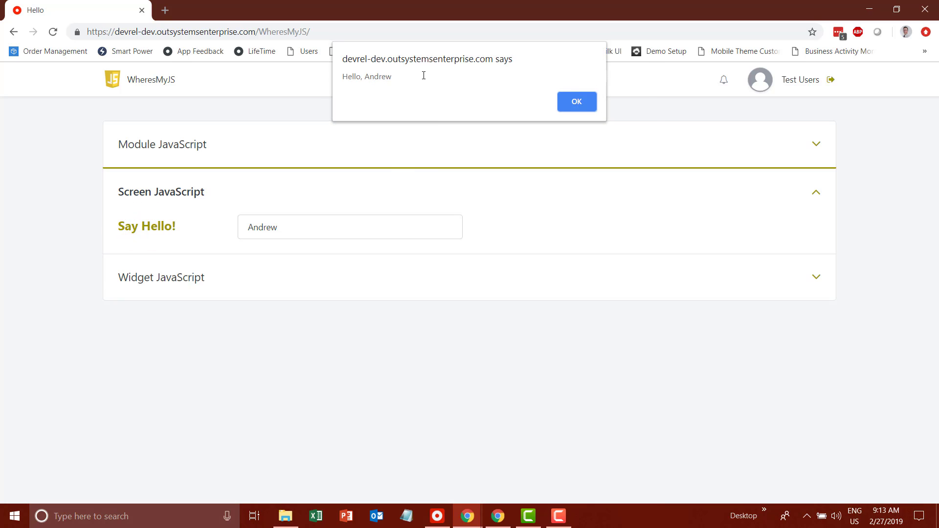
Dismiss the greeting alert, then view Hello.js in DevTools and highlight the helloScreen variable
click(576, 102)
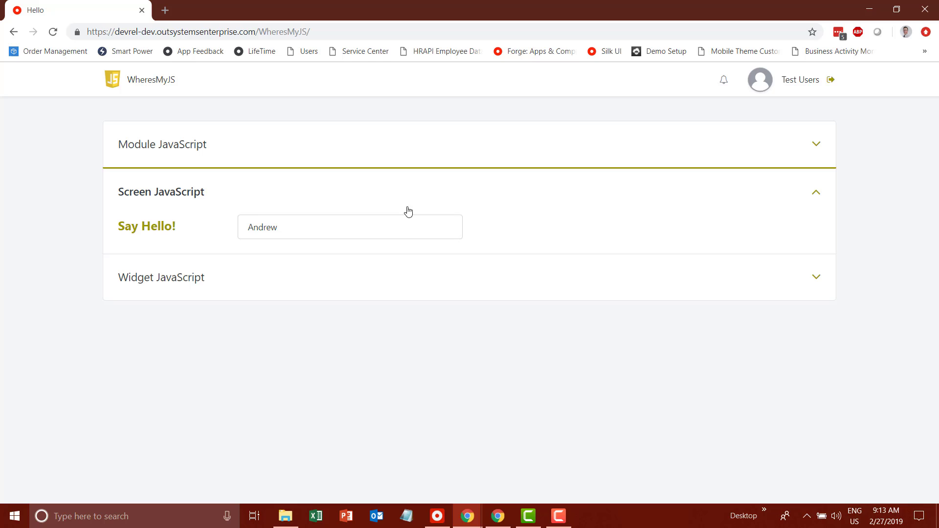
mouse_move(467, 353)
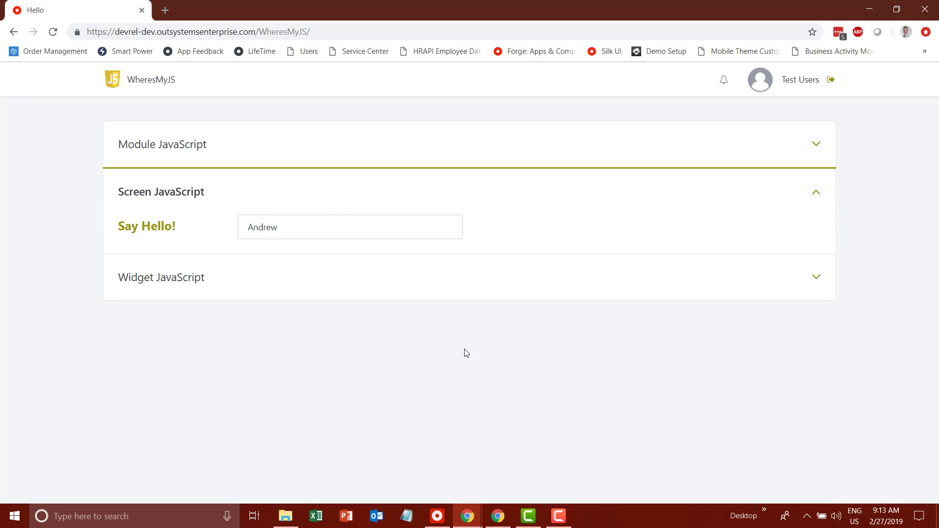
key(F12)
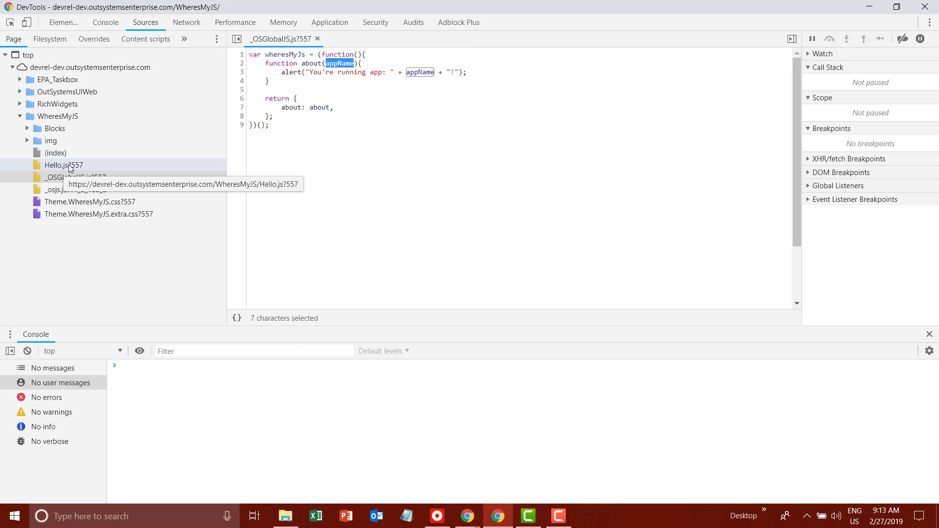
mouse_move(63, 167)
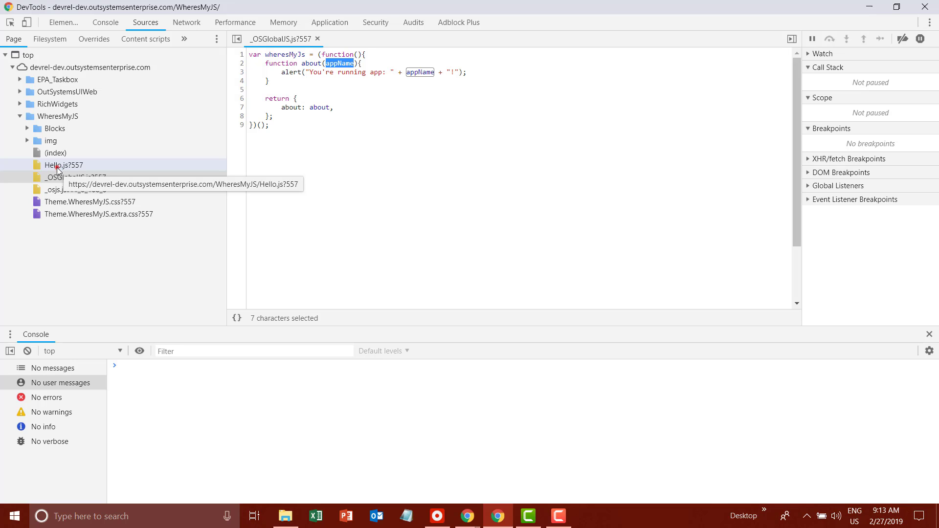
click(63, 165)
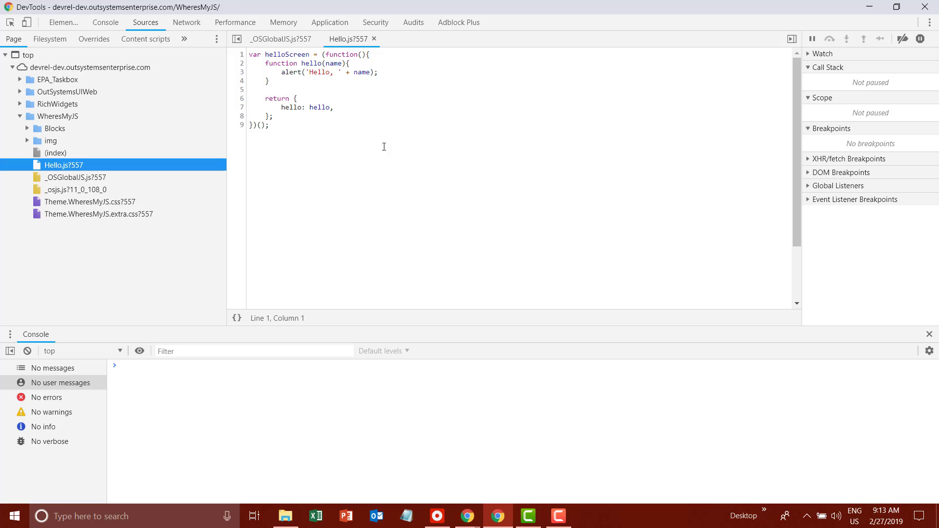
mouse_move(274, 132)
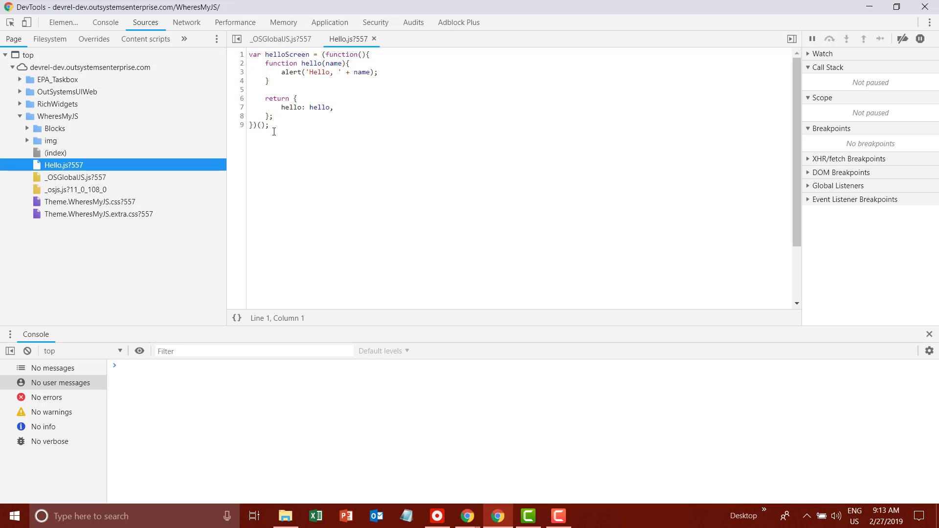
key(ctrl+a)
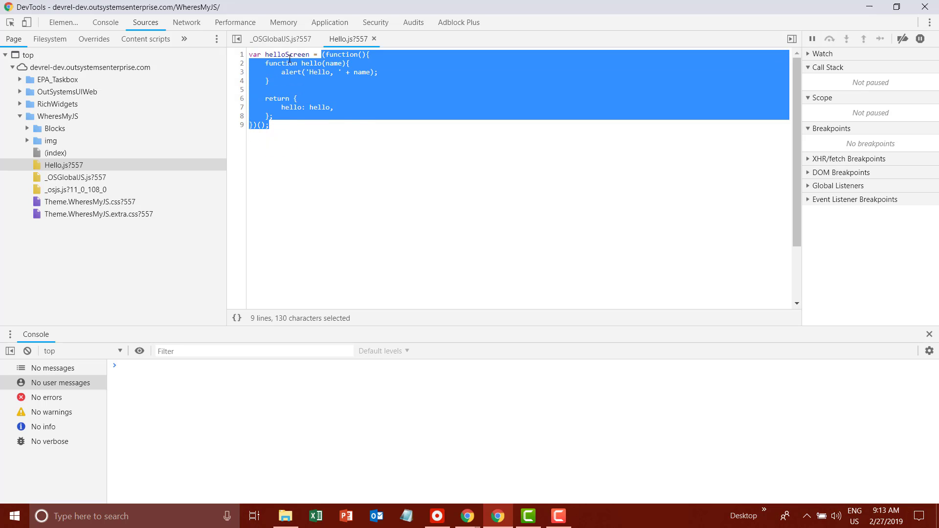
double_click(288, 55)
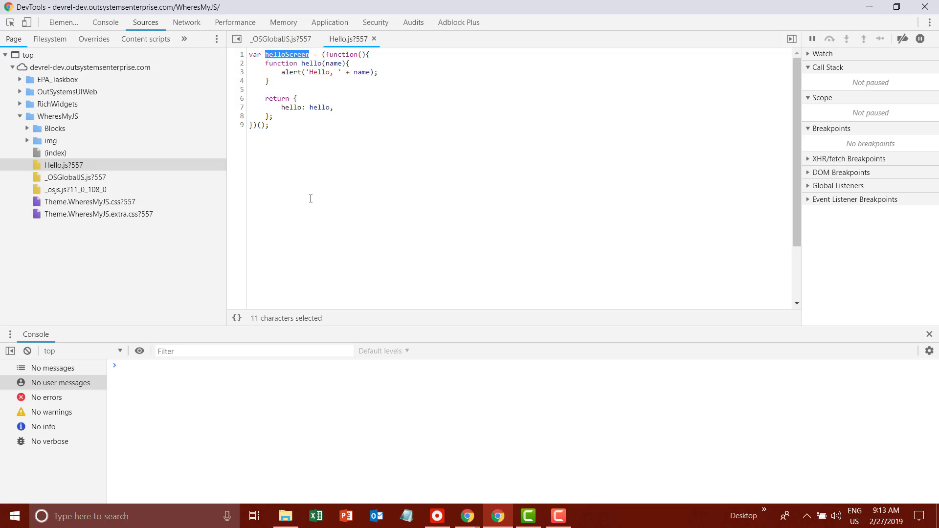
mouse_move(307, 66)
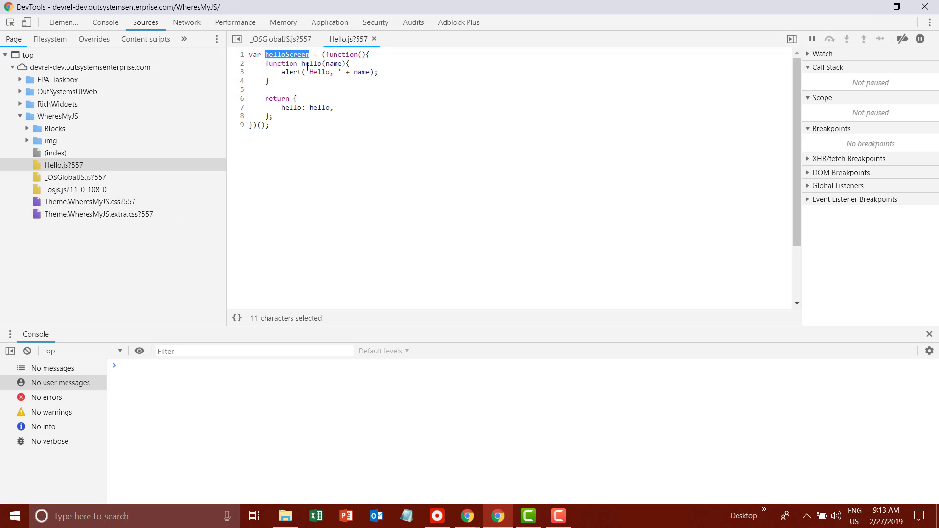
mouse_move(193, 382)
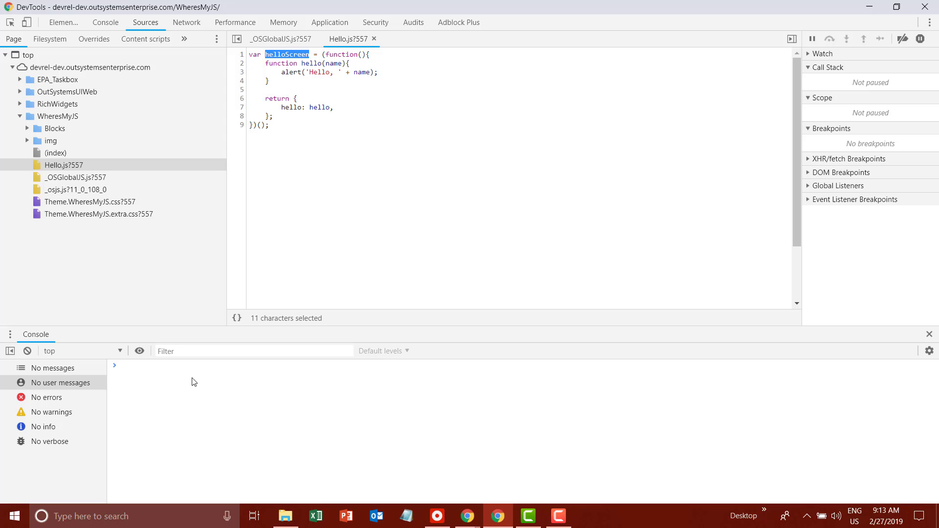
Run the hello call with "Sam" in the console, dismiss the 'Hello, Sam' alert, select hello
text(helloBlock)
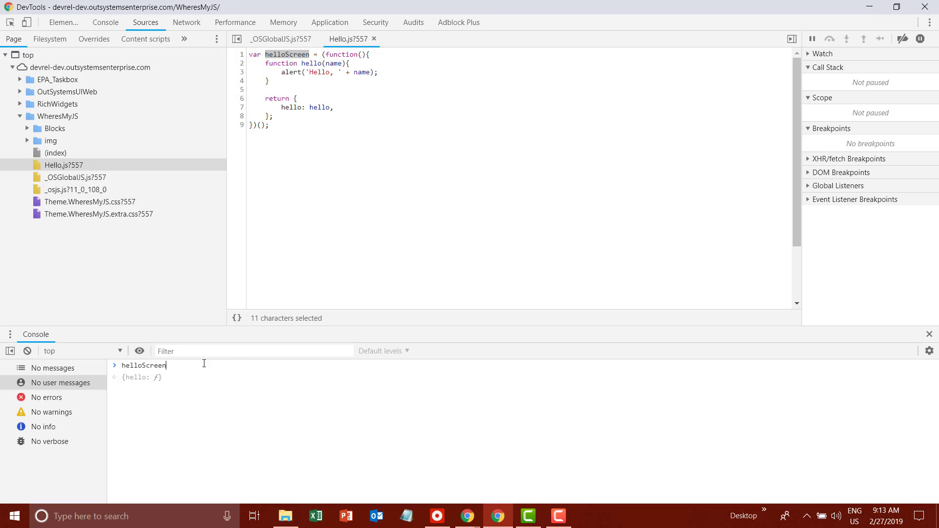
text(.hello)
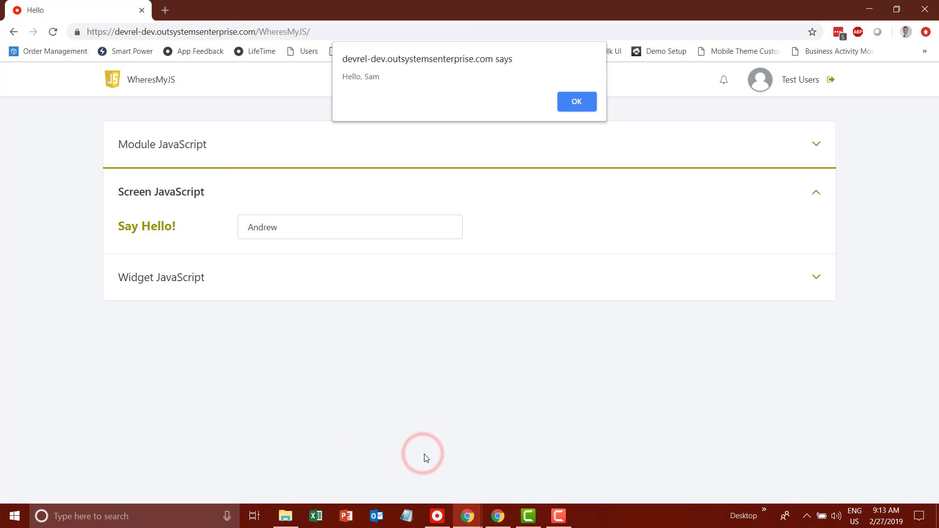
mouse_move(564, 94)
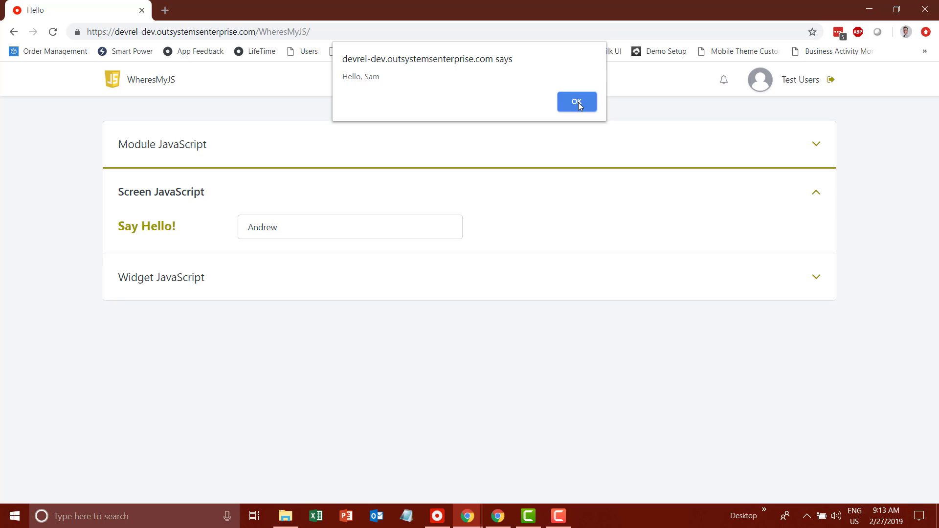
click(576, 102)
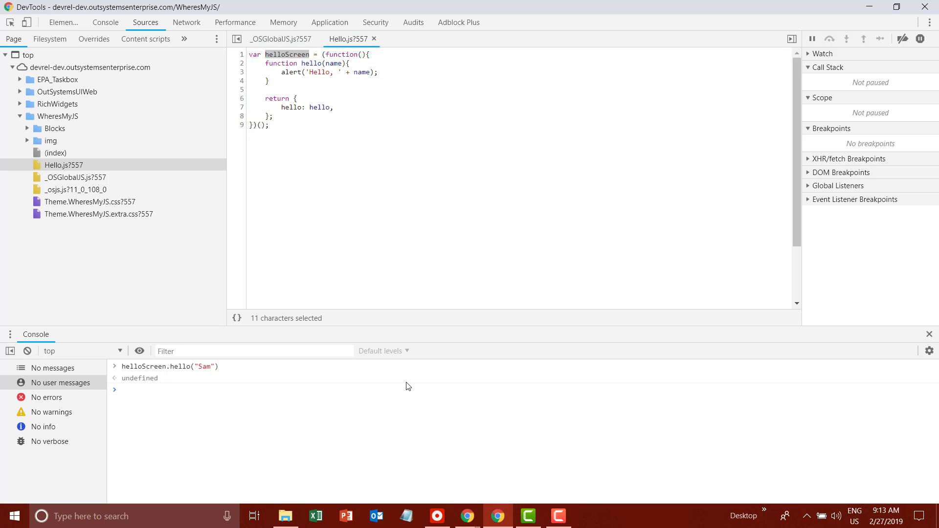
double_click(181, 366)
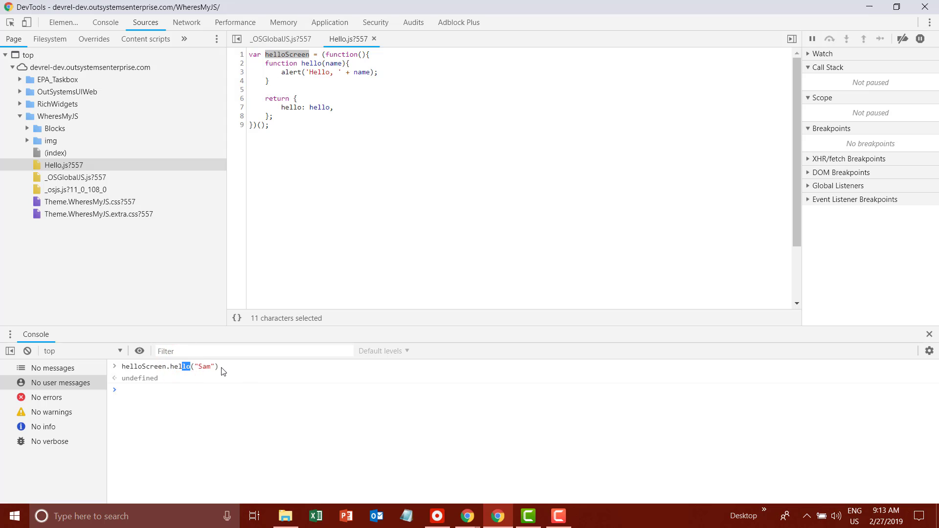
Open _OSGlobalJS.js, run wheresMyJs.about("AppName") in the console, and dismiss the resulting alert
click(76, 177)
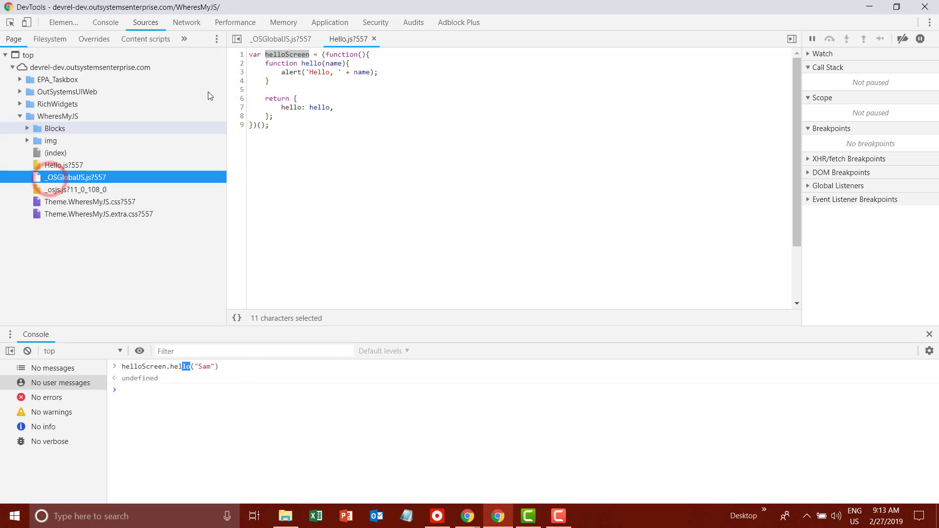
mouse_move(112, 166)
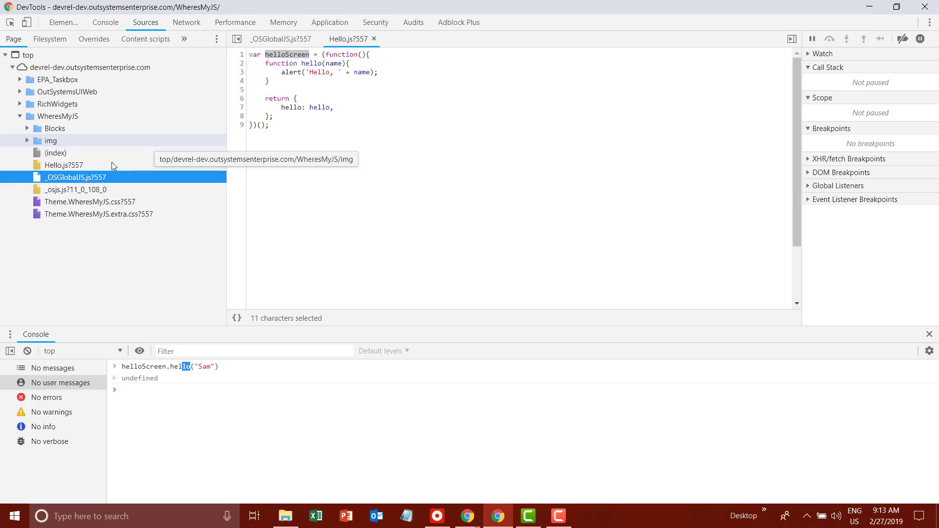
click(279, 38)
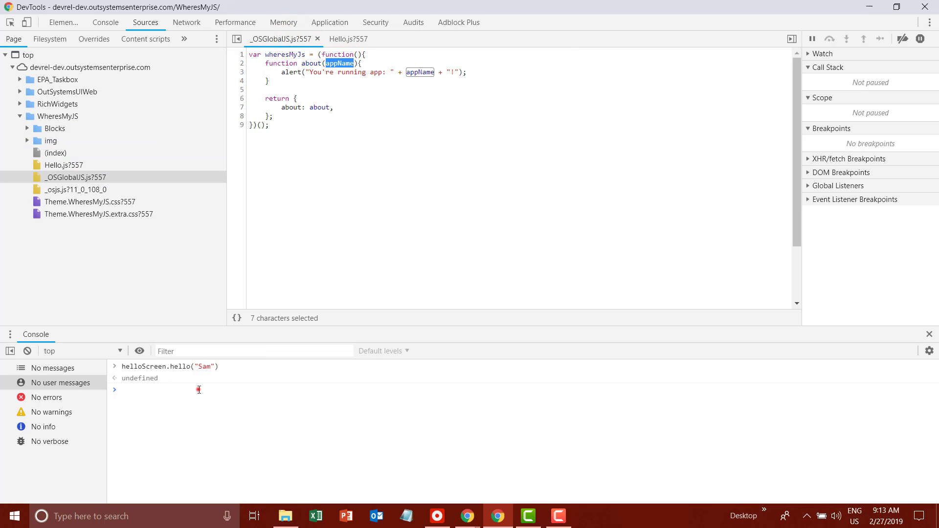
text(wheresMyJs.about)
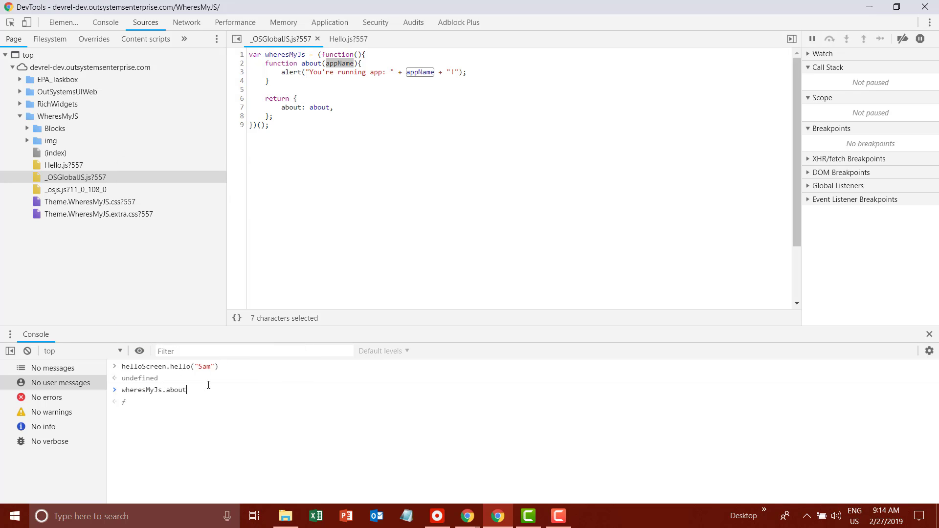
text((")
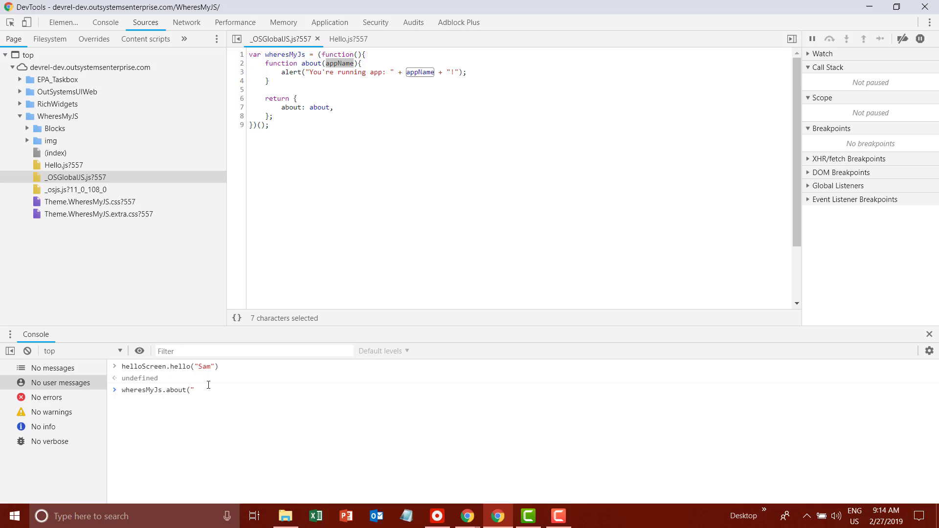
text(AppName)
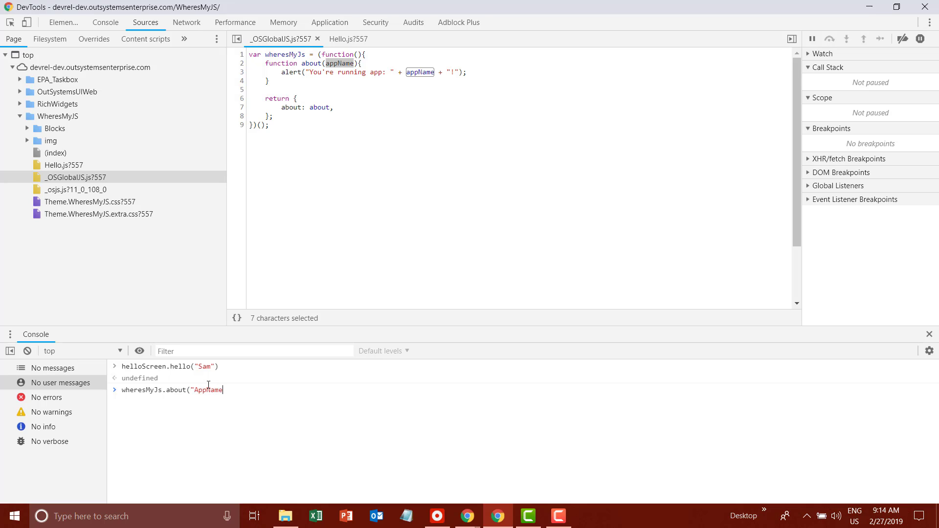
text())
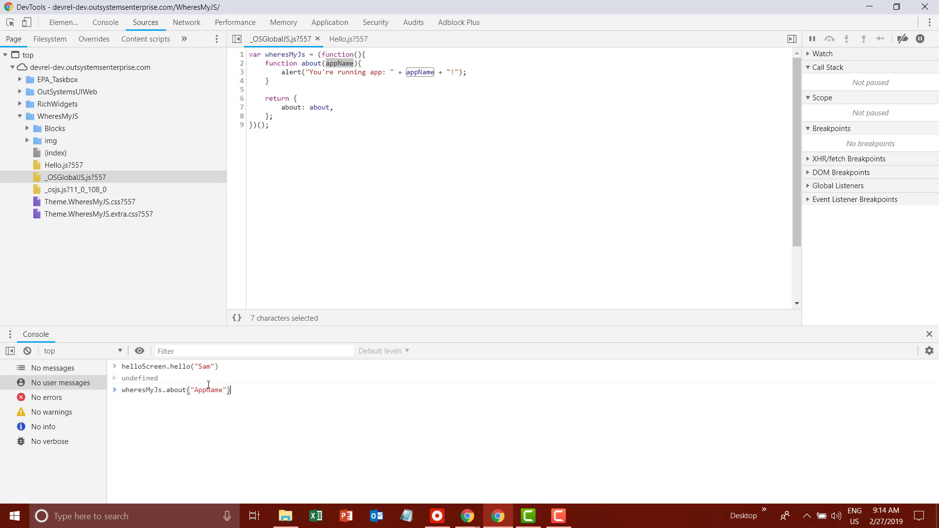
key(Return)
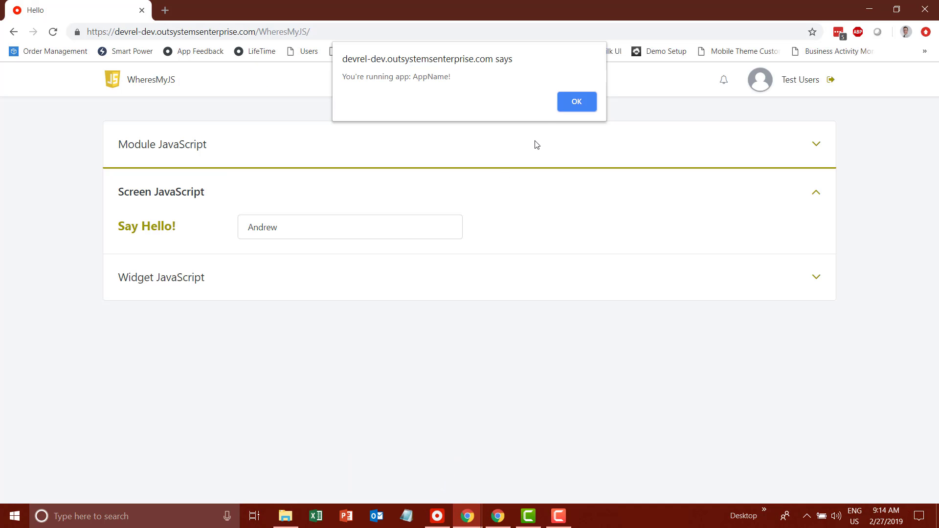
double_click(426, 77)
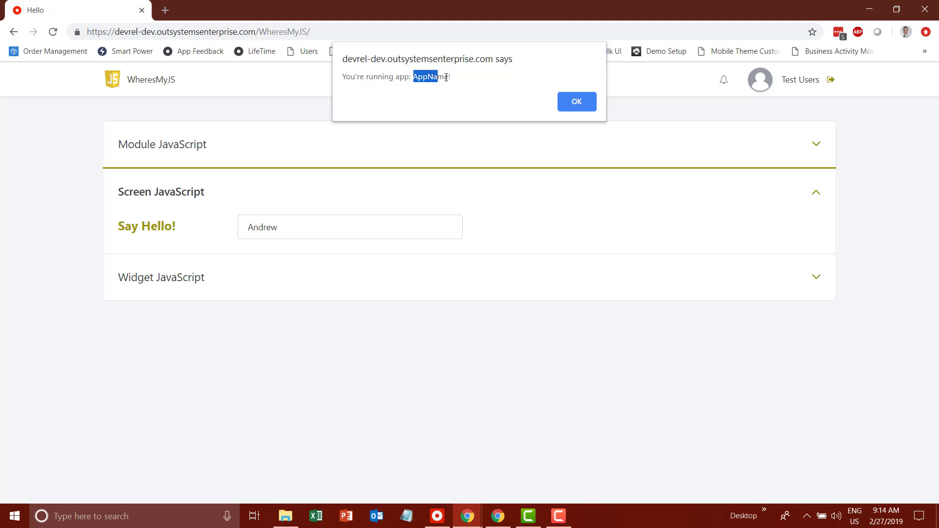
click(576, 101)
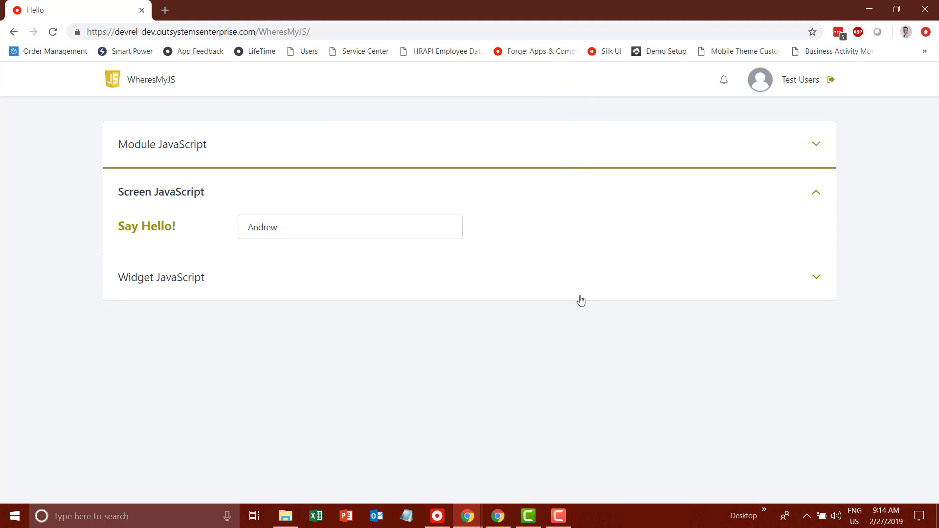
Expand Widget JavaScript to show the Say Hello widget with Andrew in its field
click(816, 278)
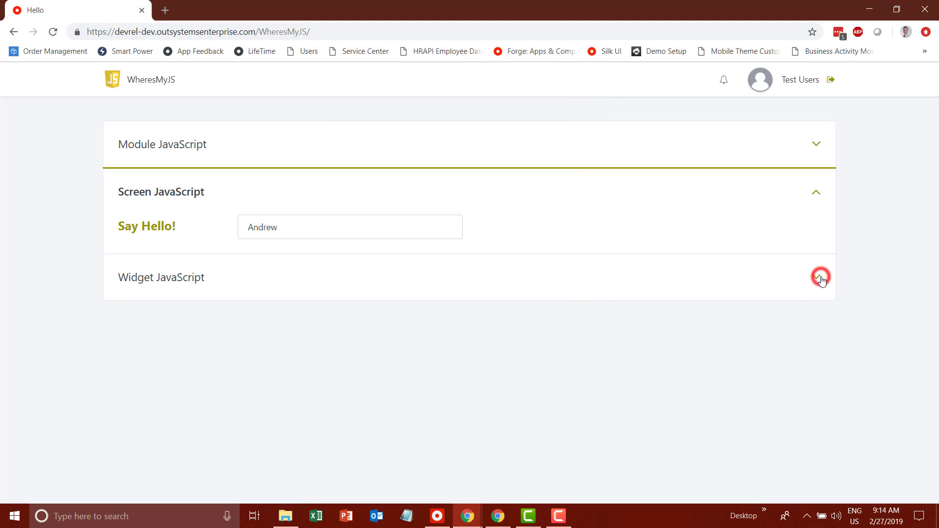
click(816, 278)
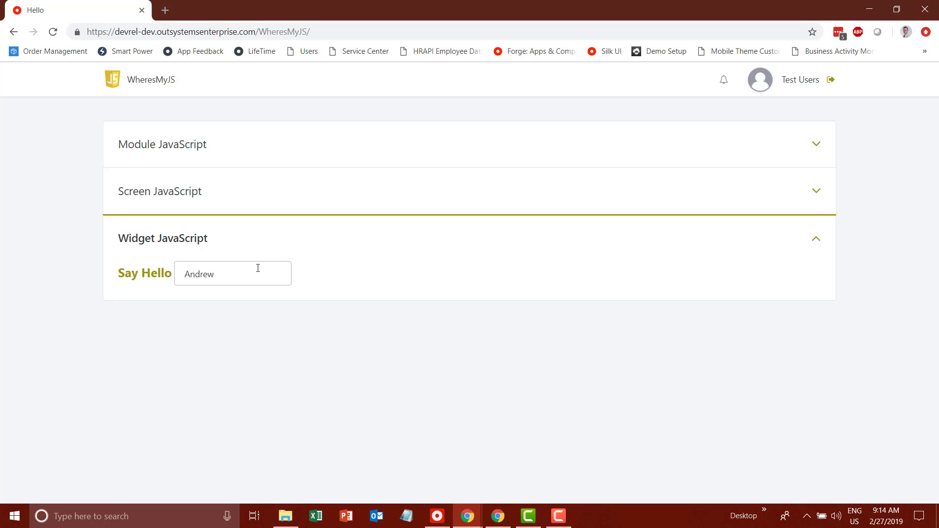
mouse_move(152, 278)
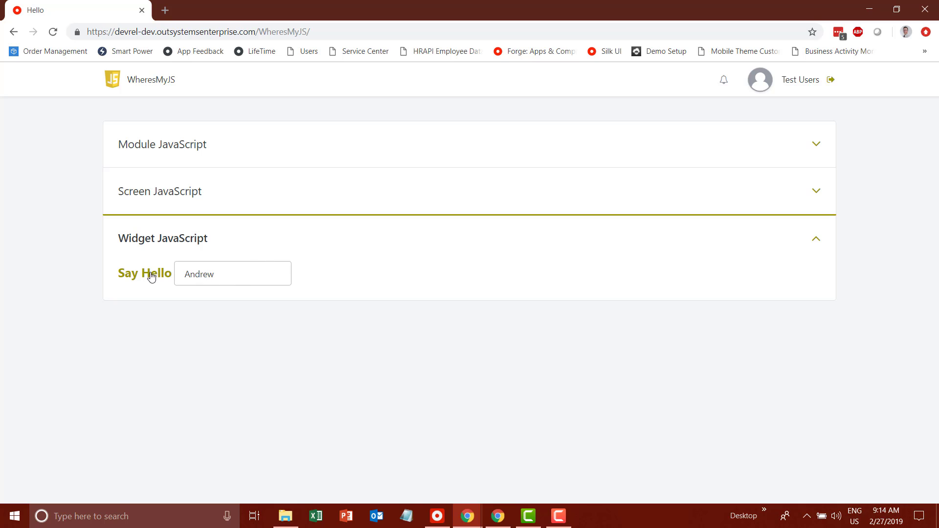
mouse_move(243, 304)
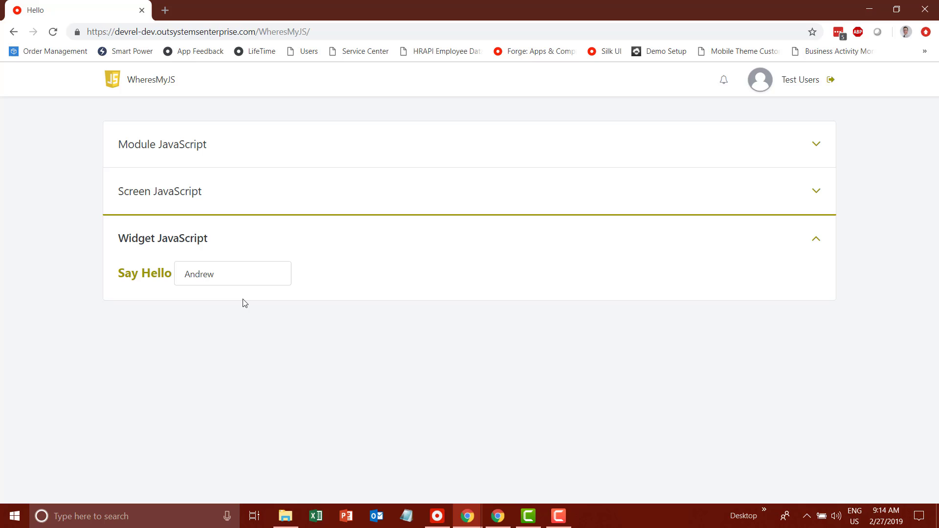
mouse_move(106, 261)
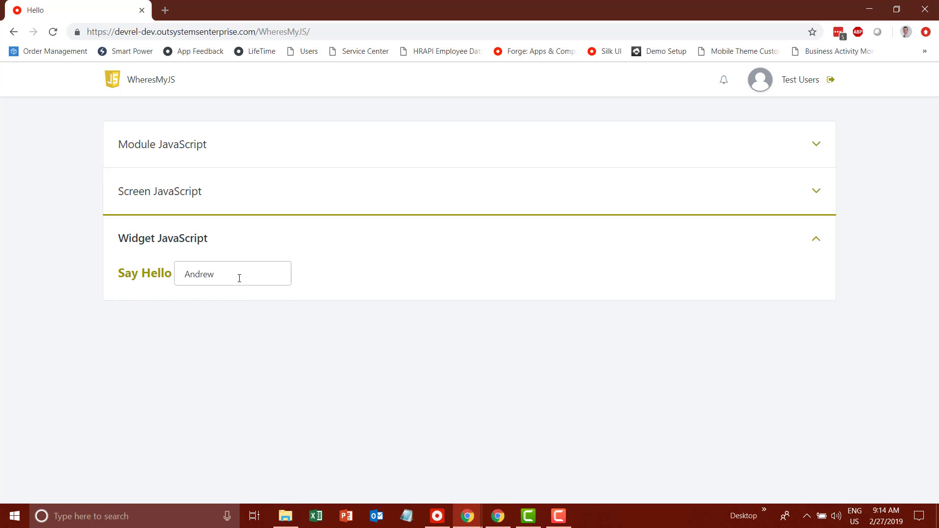
Inspect the widget's name field, then select its helloBlock script, Say Hello link and helloName input
right_click(233, 274)
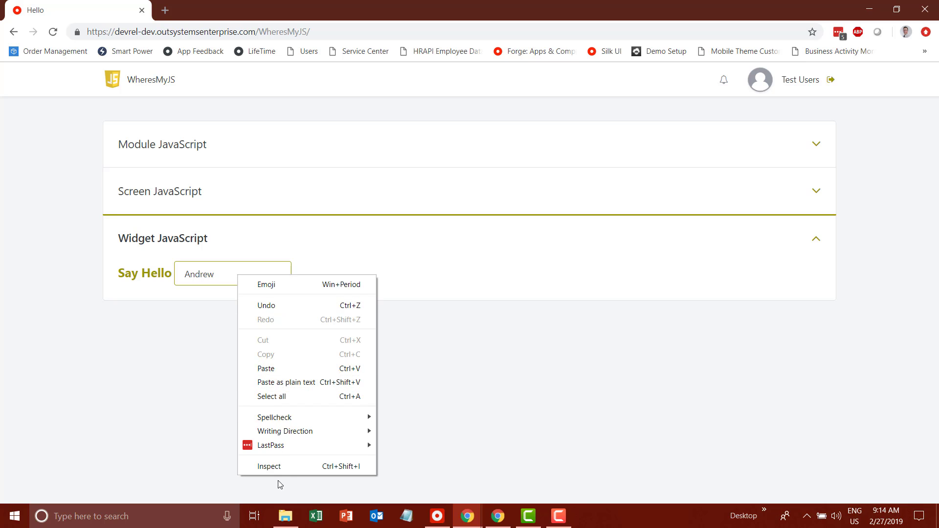
click(269, 466)
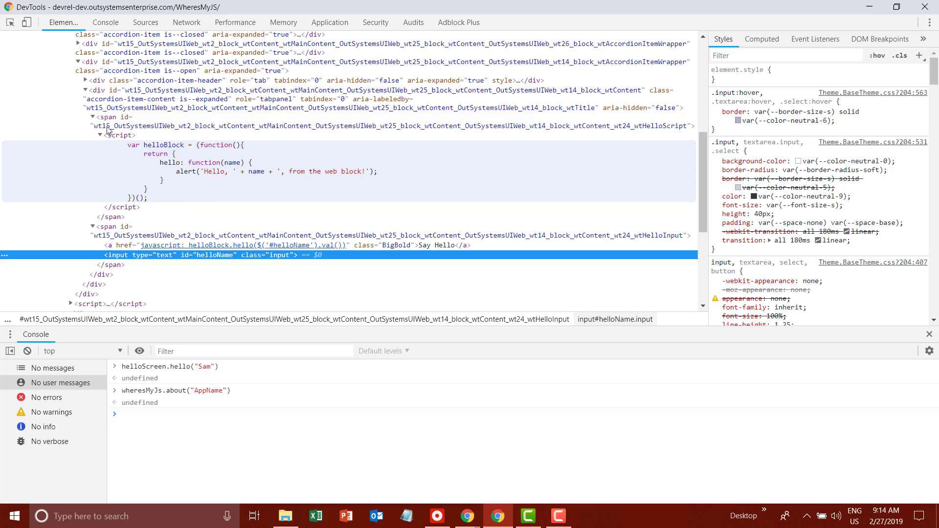
click(117, 135)
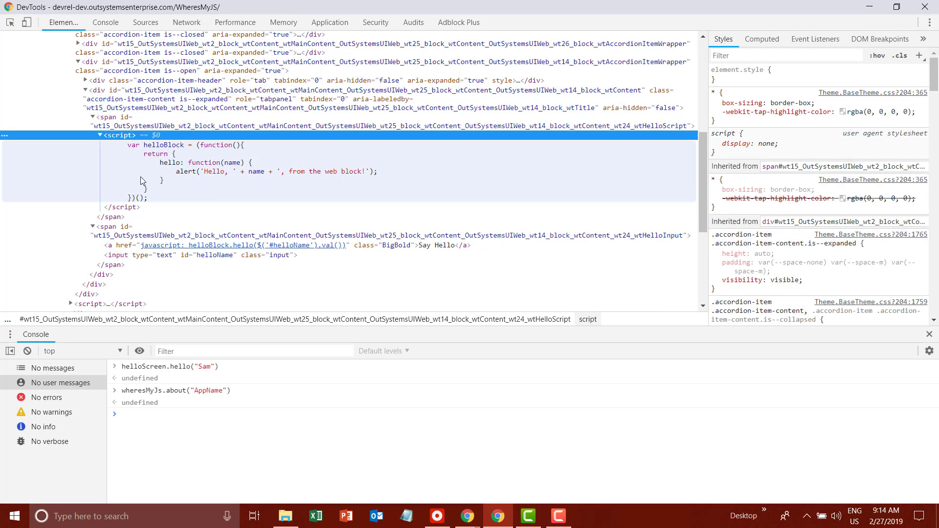
click(210, 171)
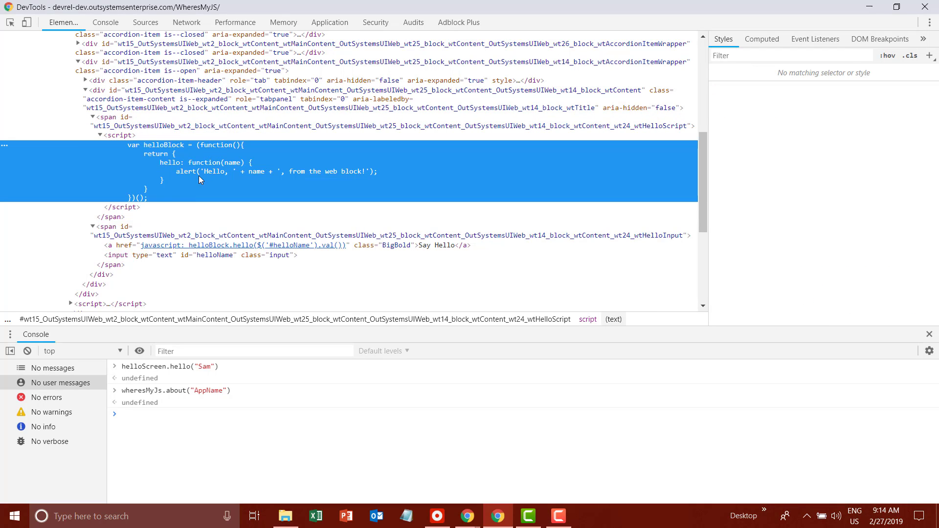
mouse_move(118, 248)
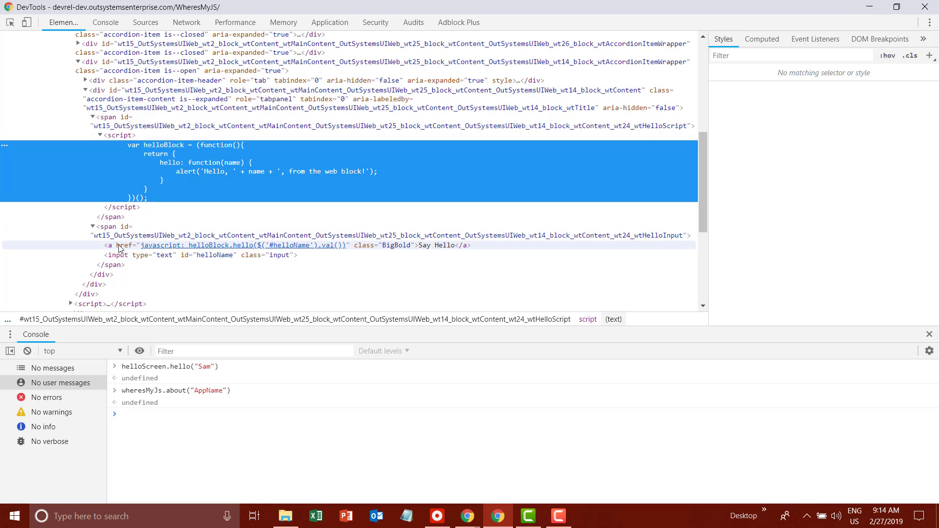
click(287, 245)
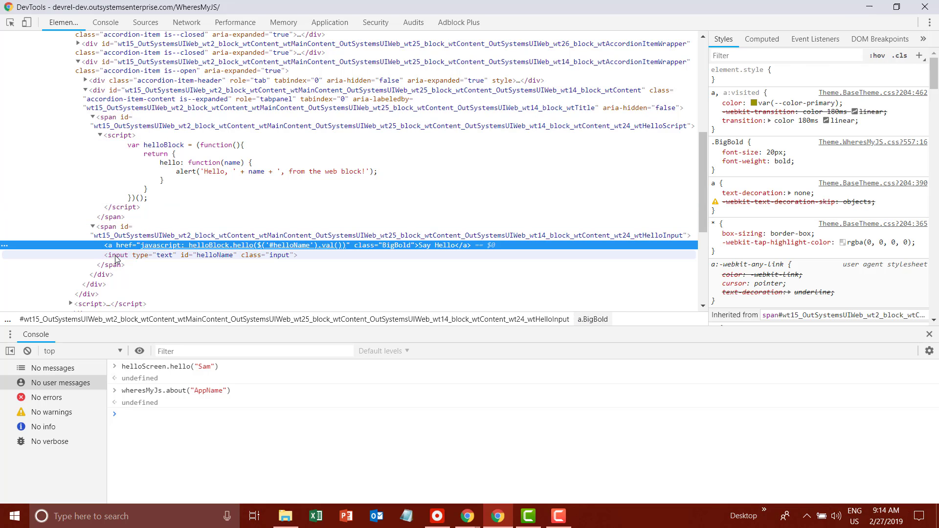
click(180, 255)
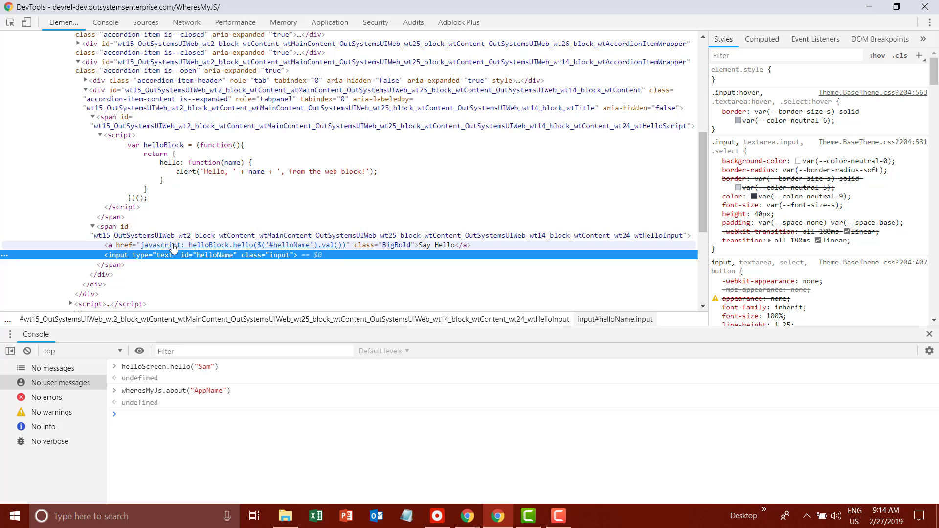
mouse_move(293, 246)
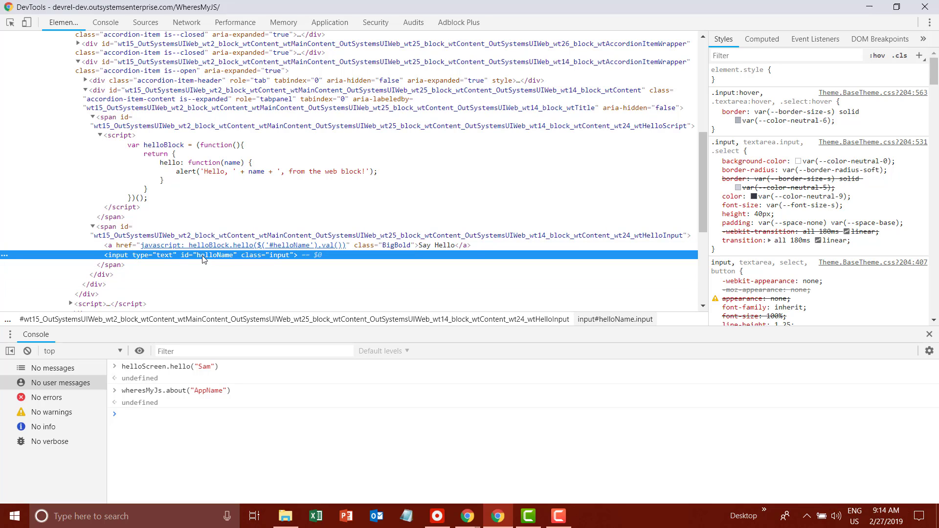
mouse_move(409, 248)
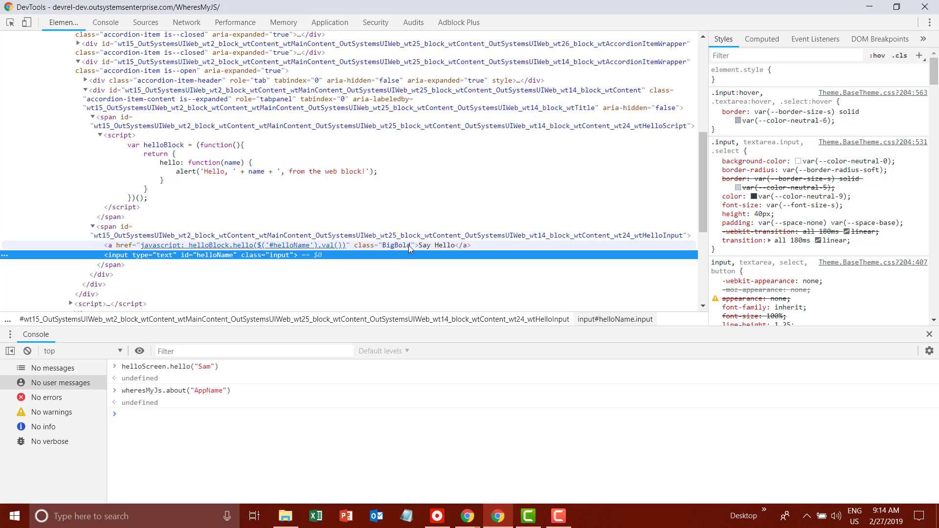